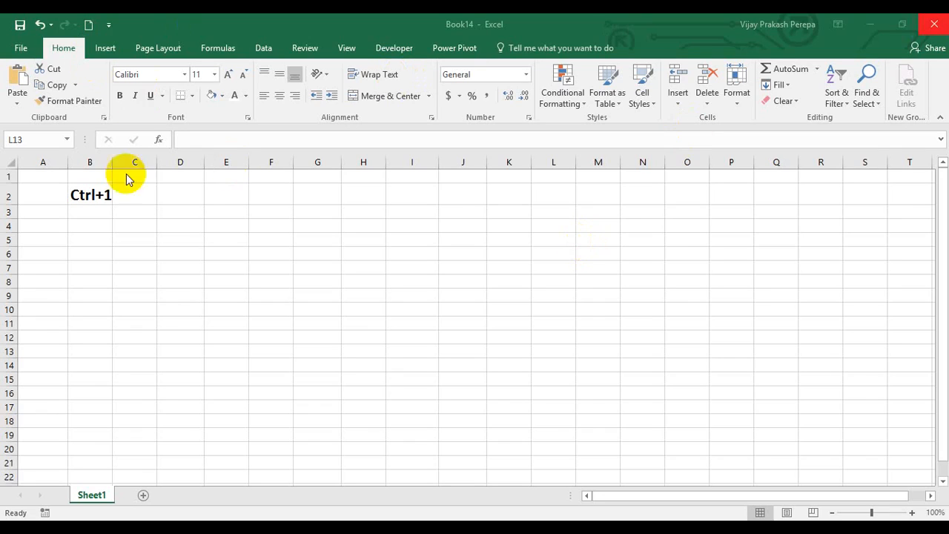
{"action": "mouse_move", "coordinate": [6, 215]}
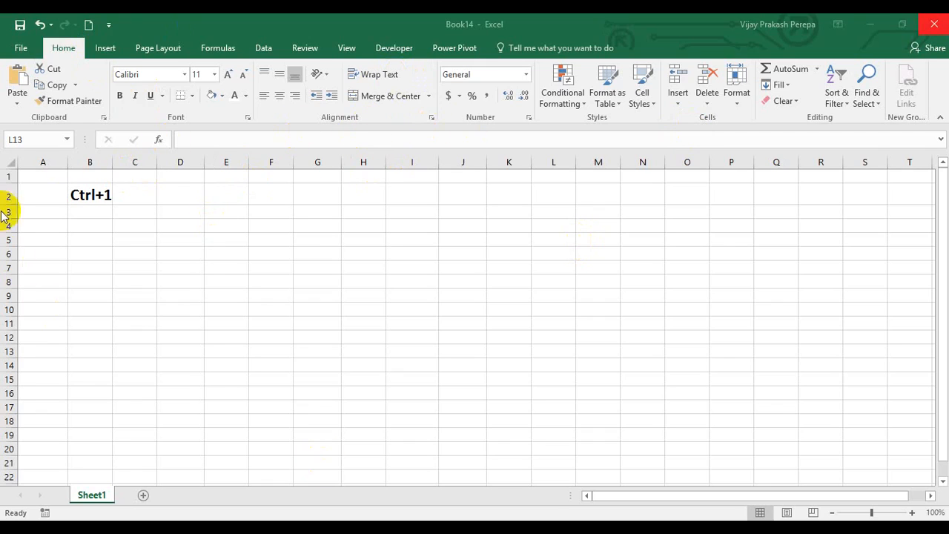
{"action": "mouse_move", "coordinate": [209, 146]}
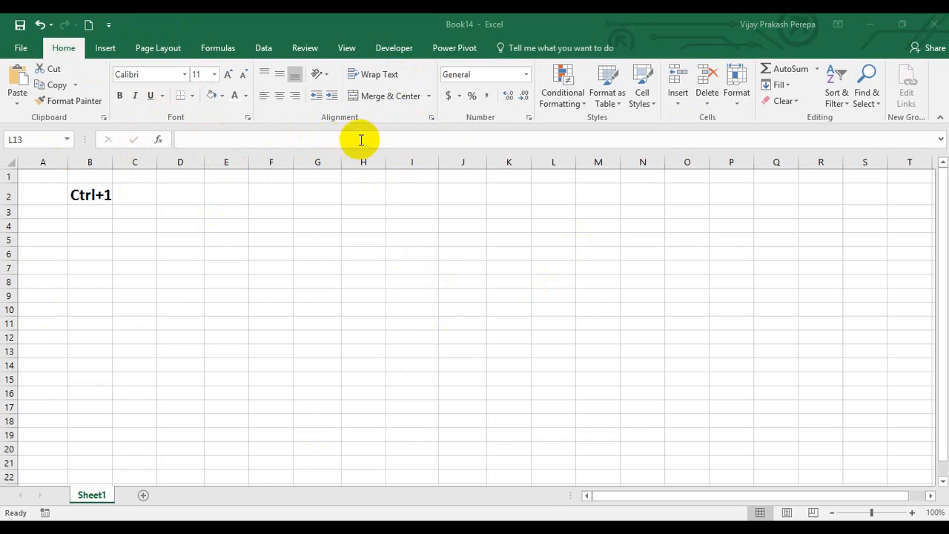
{"action": "mouse_move", "coordinate": [702, 126]}
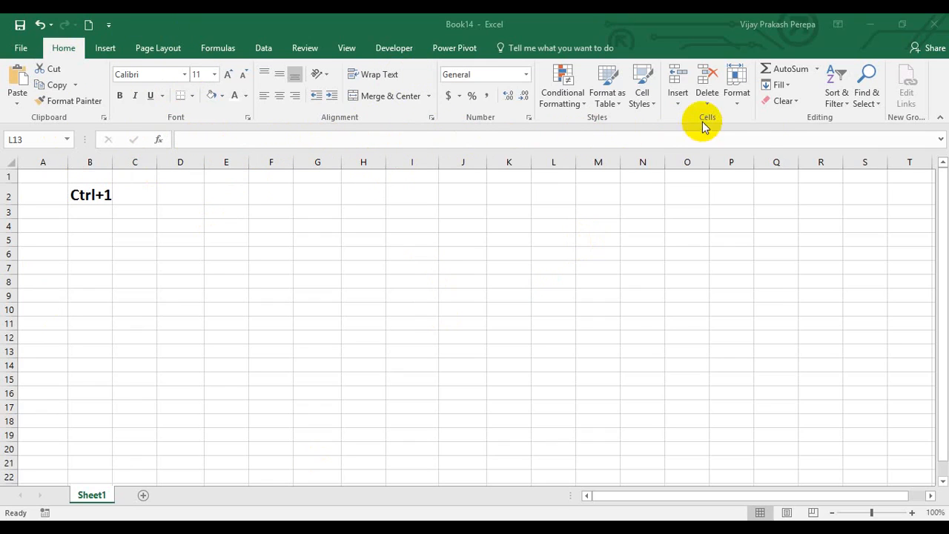
{"action": "mouse_move", "coordinate": [695, 275]}
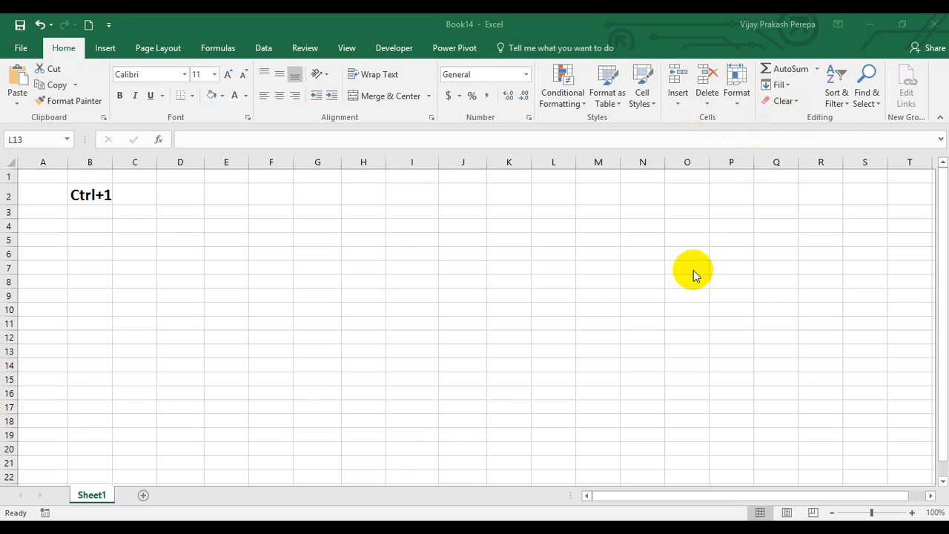
{"action": "mouse_move", "coordinate": [710, 50]}
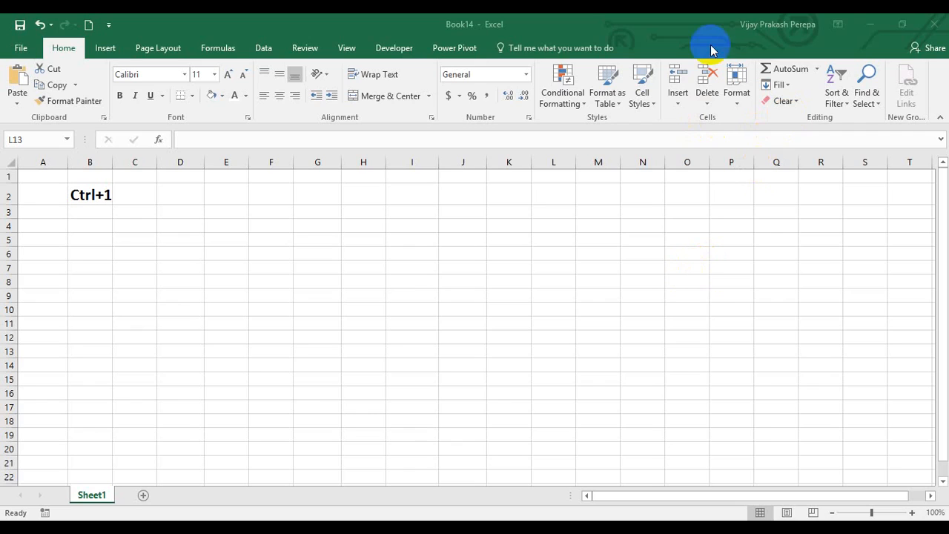
Step: Select L13 and browse the Format Cells Alignment, Font, Border and Protection tabs
{"action": "left_click", "coordinate": [553, 350]}
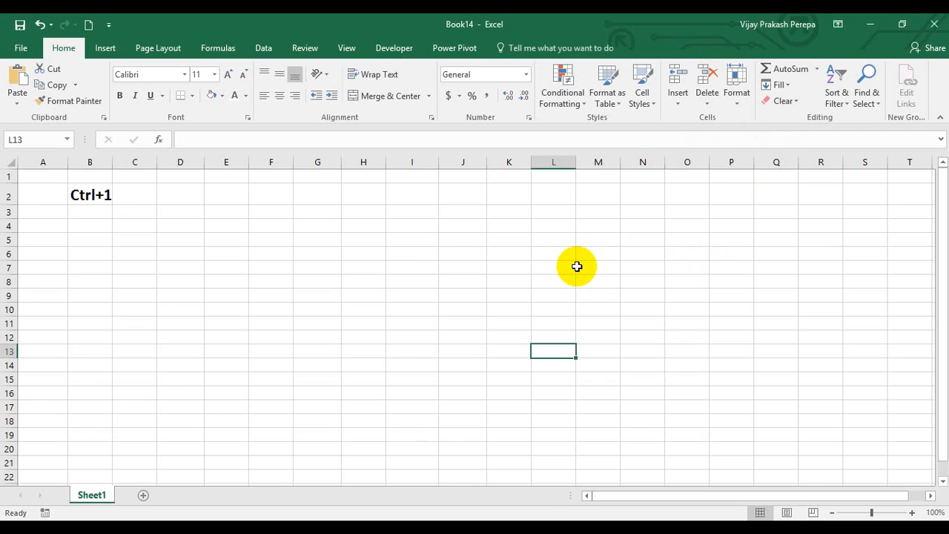
{"action": "key", "text": "ctrl+1"}
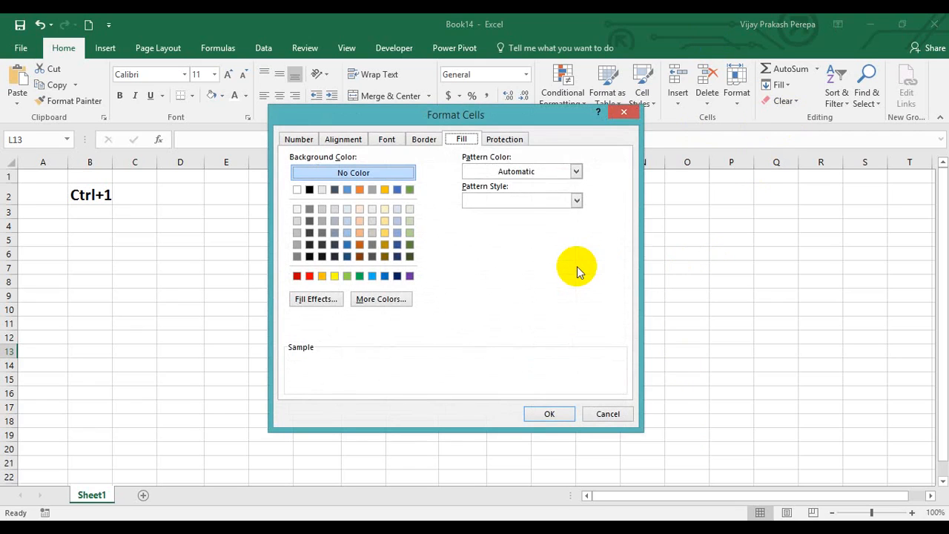
{"action": "mouse_move", "coordinate": [324, 112]}
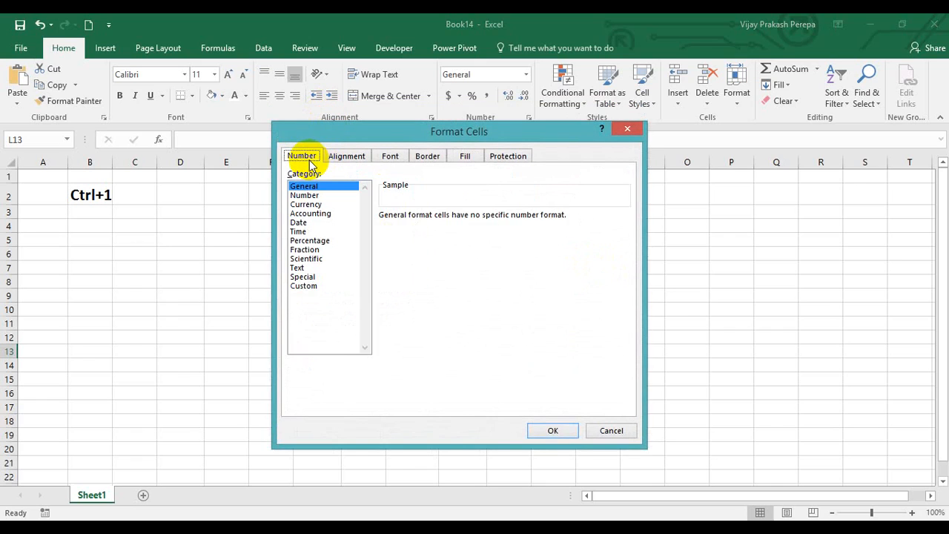
{"action": "mouse_move", "coordinate": [419, 287]}
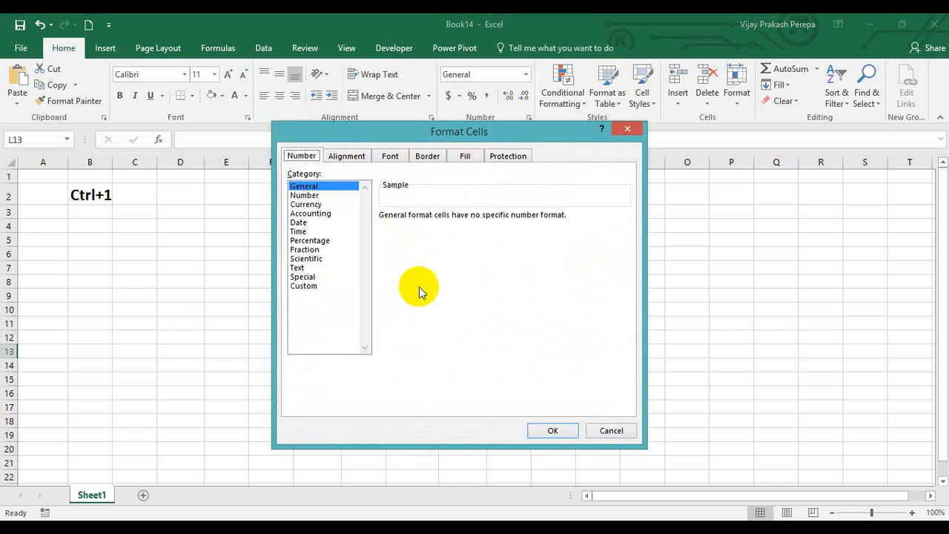
{"action": "mouse_move", "coordinate": [420, 297]}
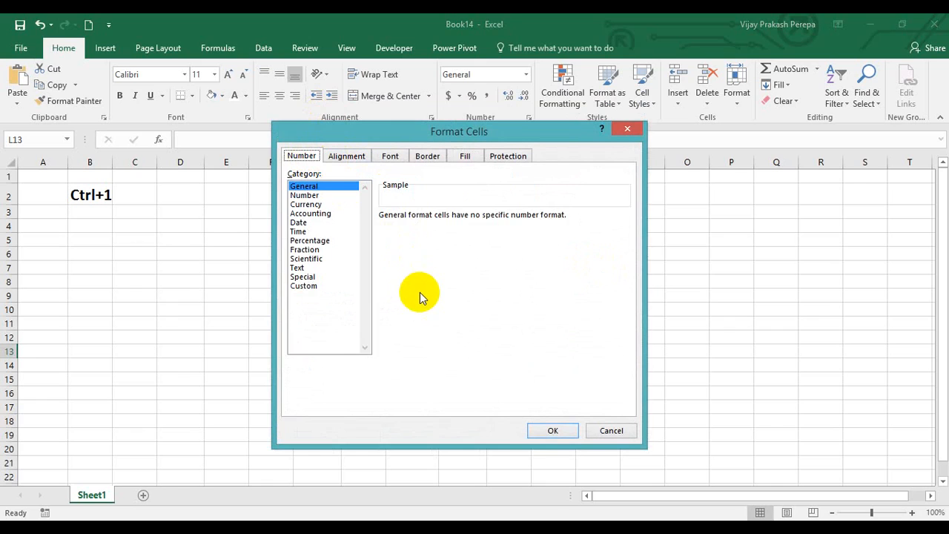
{"action": "mouse_move", "coordinate": [302, 156]}
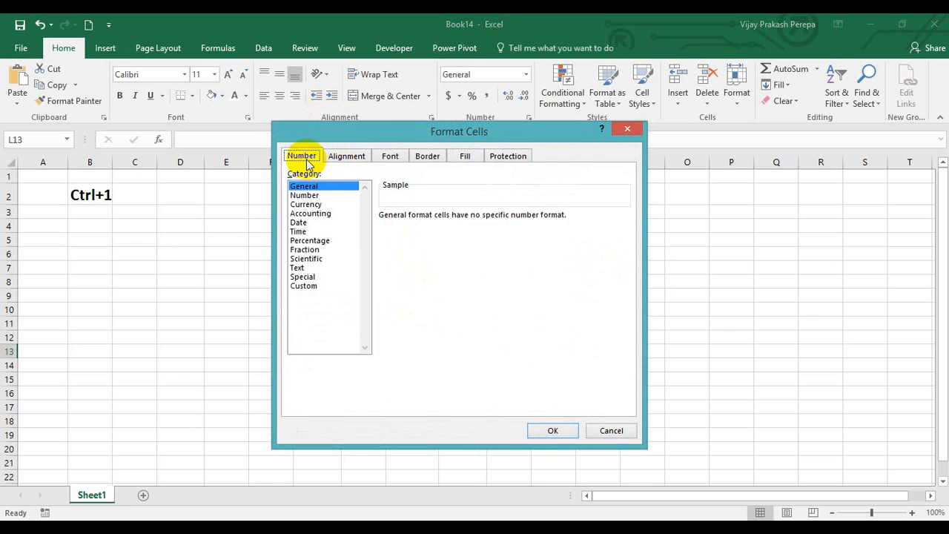
{"action": "left_click", "coordinate": [345, 155]}
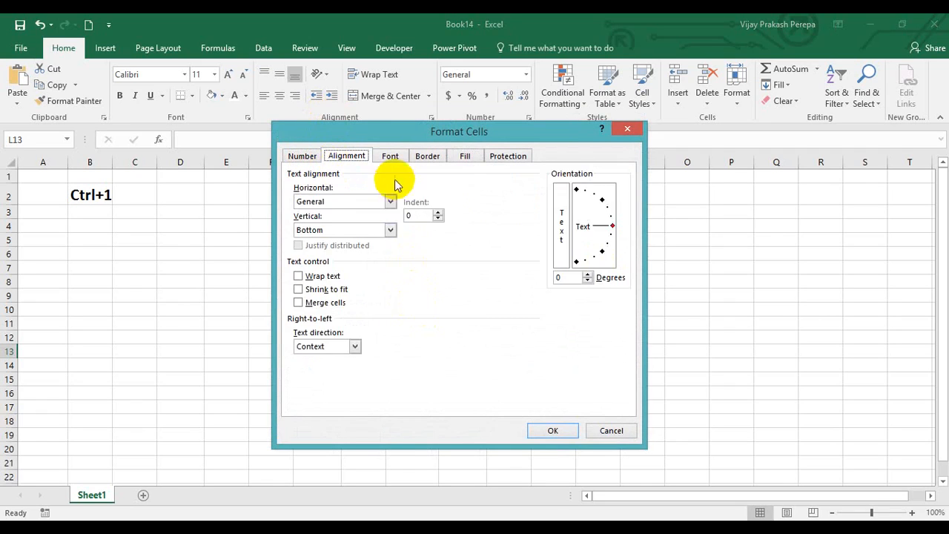
{"action": "left_click", "coordinate": [390, 156]}
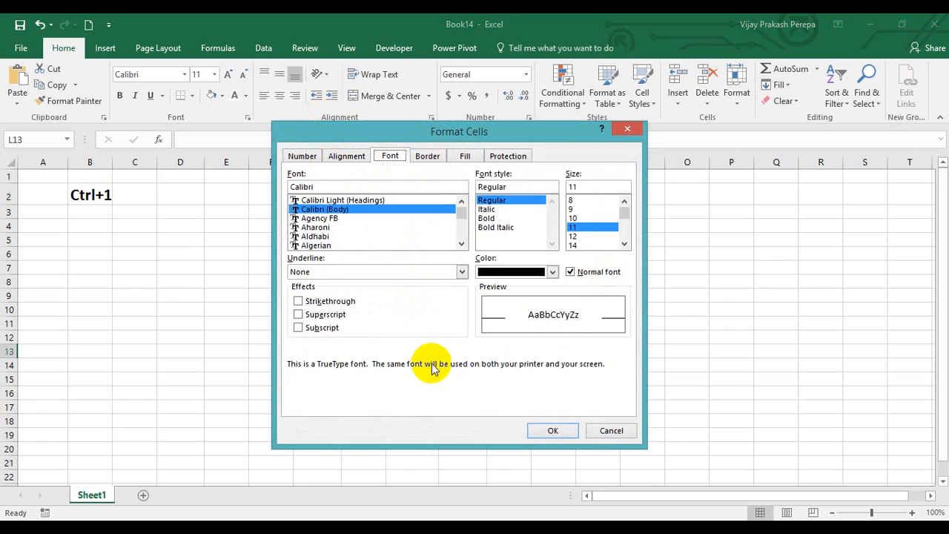
{"action": "left_click", "coordinate": [427, 156]}
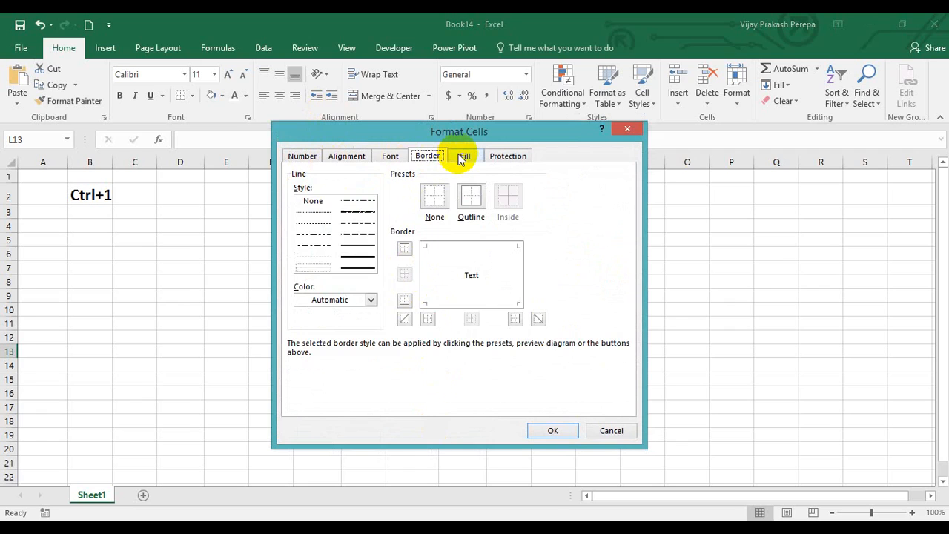
{"action": "left_click", "coordinate": [507, 155]}
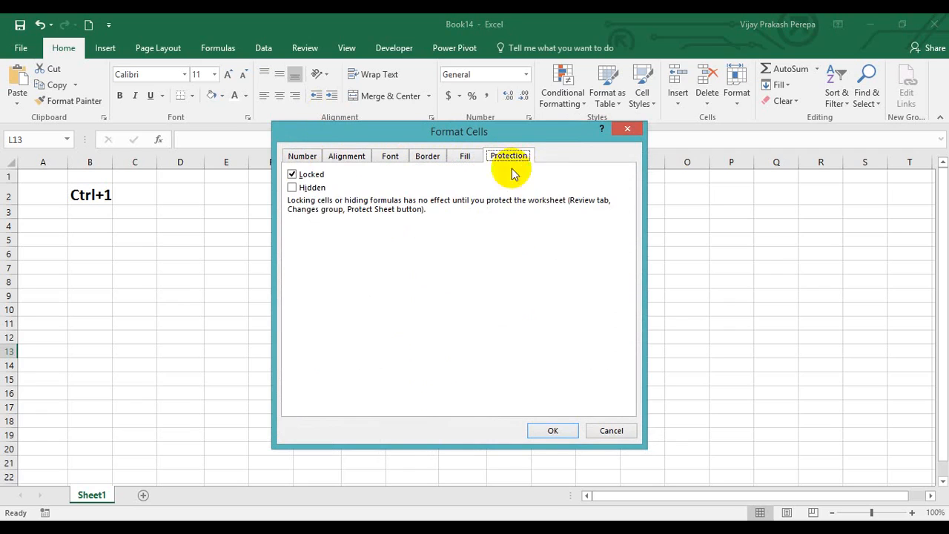
{"action": "mouse_move", "coordinate": [516, 243]}
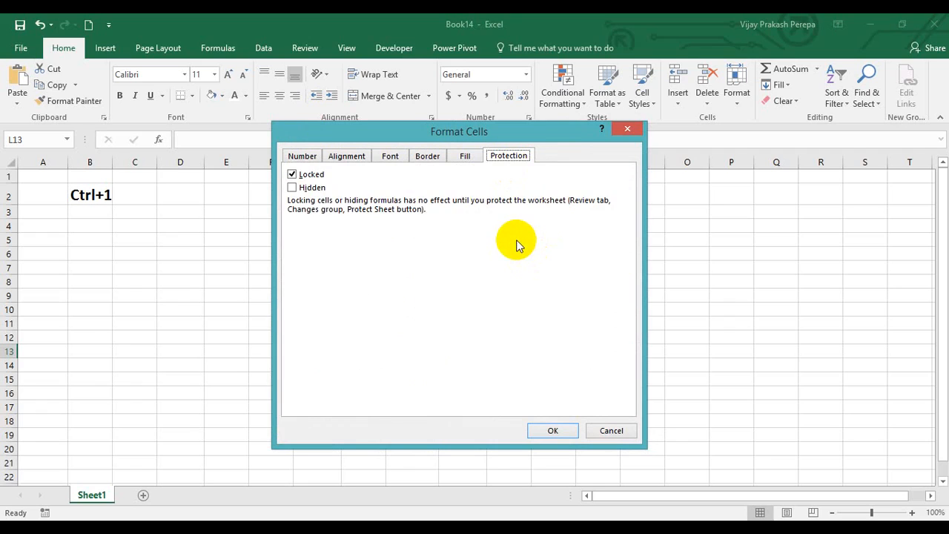
{"action": "mouse_move", "coordinate": [589, 327]}
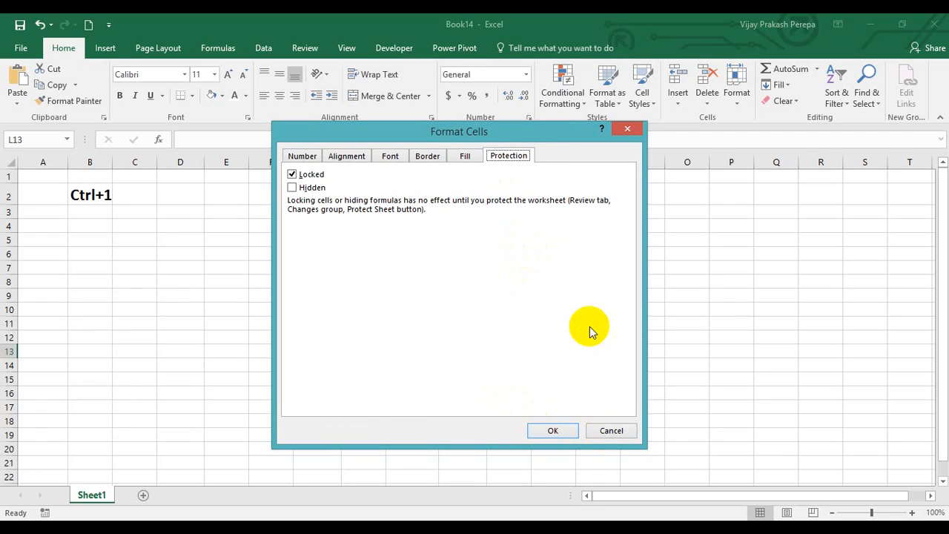
{"action": "mouse_move", "coordinate": [634, 288]}
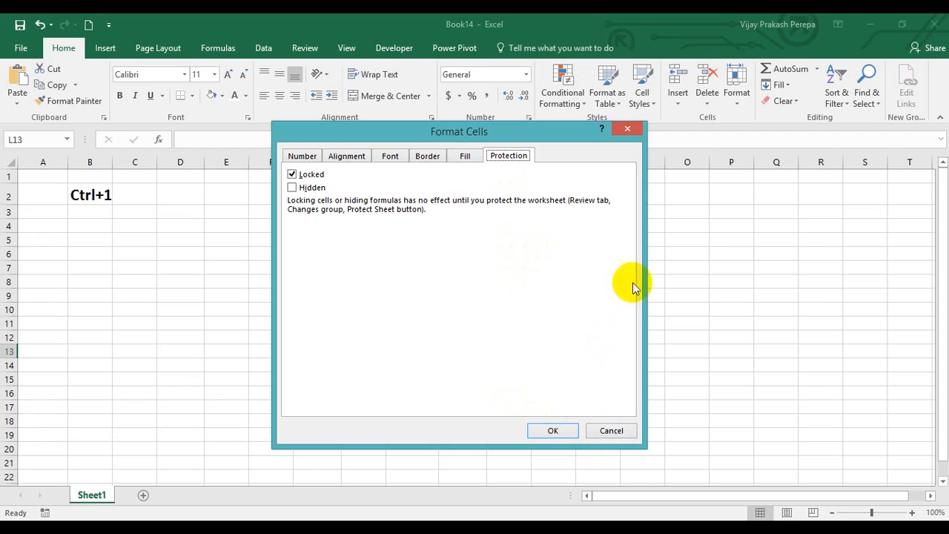
{"action": "mouse_move", "coordinate": [571, 245]}
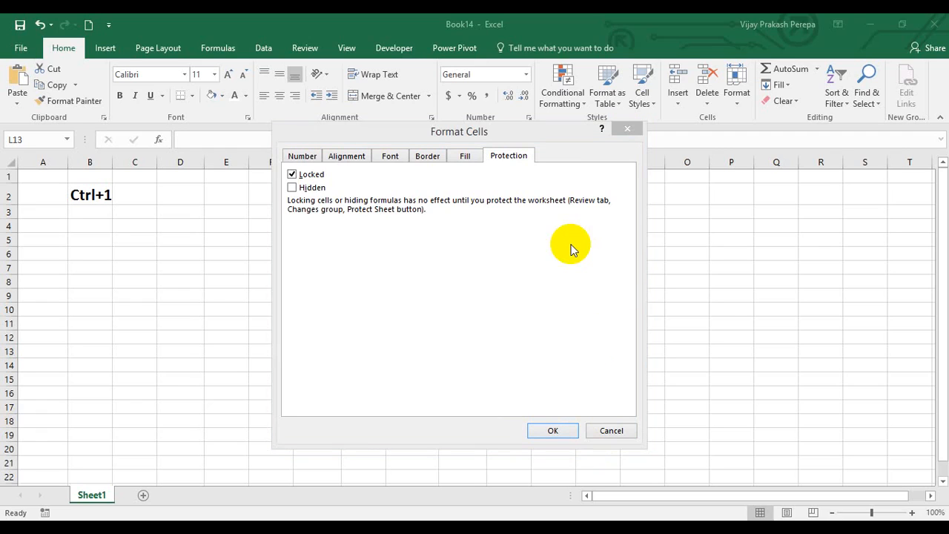
{"action": "mouse_move", "coordinate": [560, 233]}
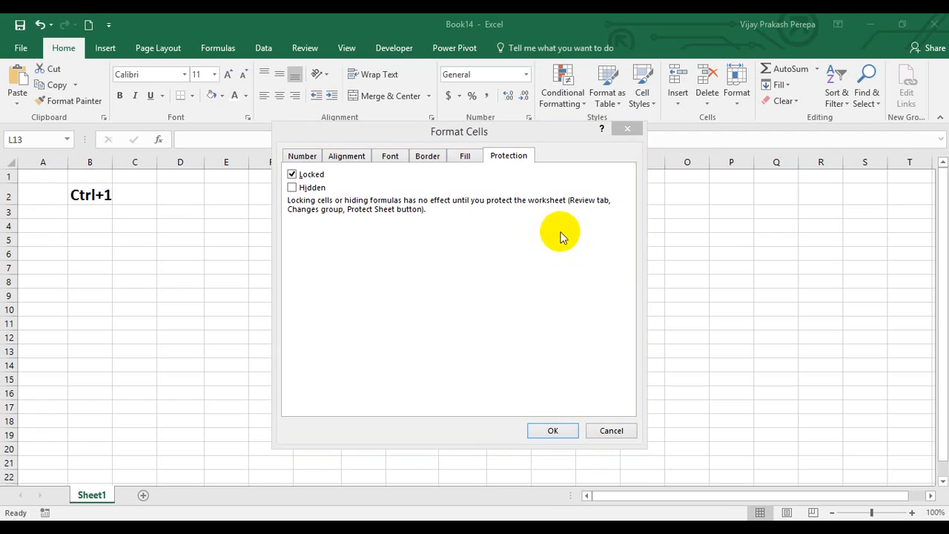
Step: Apply the Up to one digit (1/4) Fraction number format to cell E3
{"action": "left_click", "coordinate": [302, 156]}
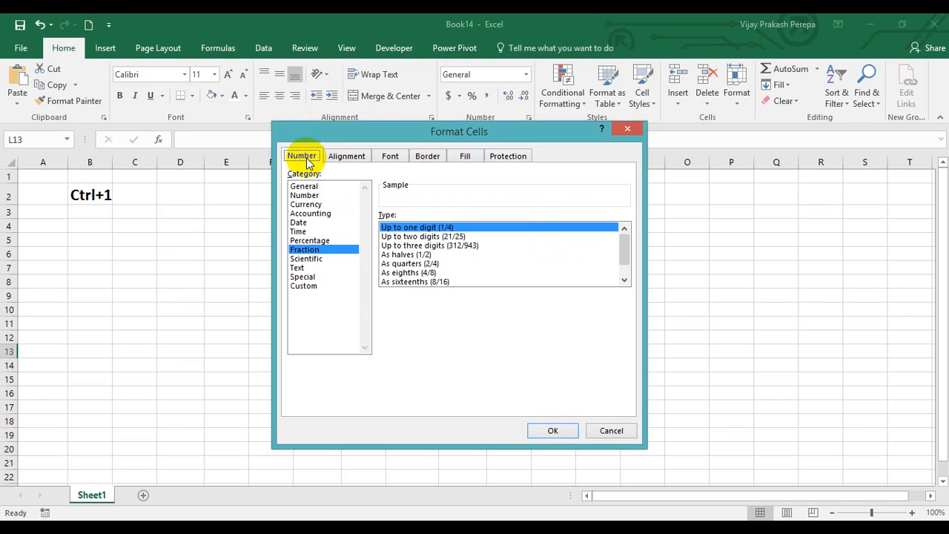
{"action": "mouse_move", "coordinate": [302, 252]}
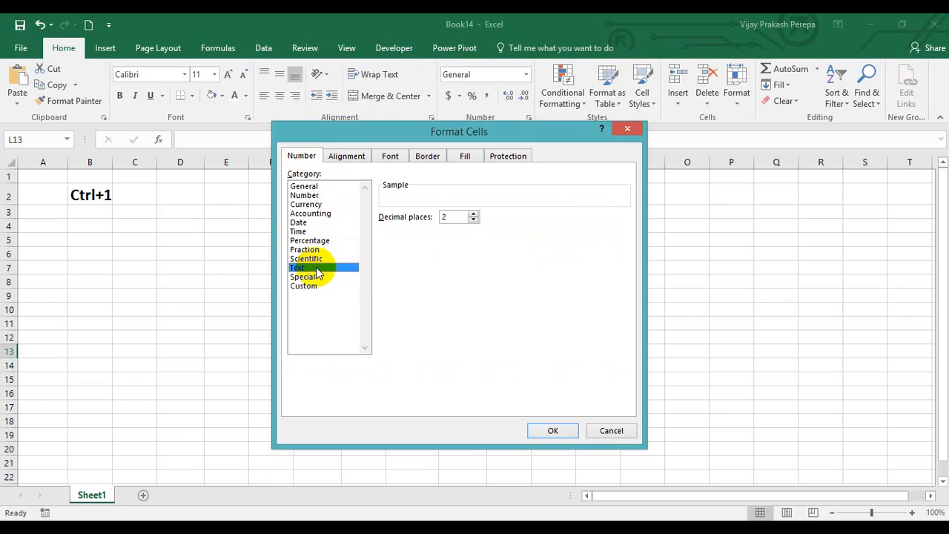
{"action": "left_click", "coordinate": [297, 267]}
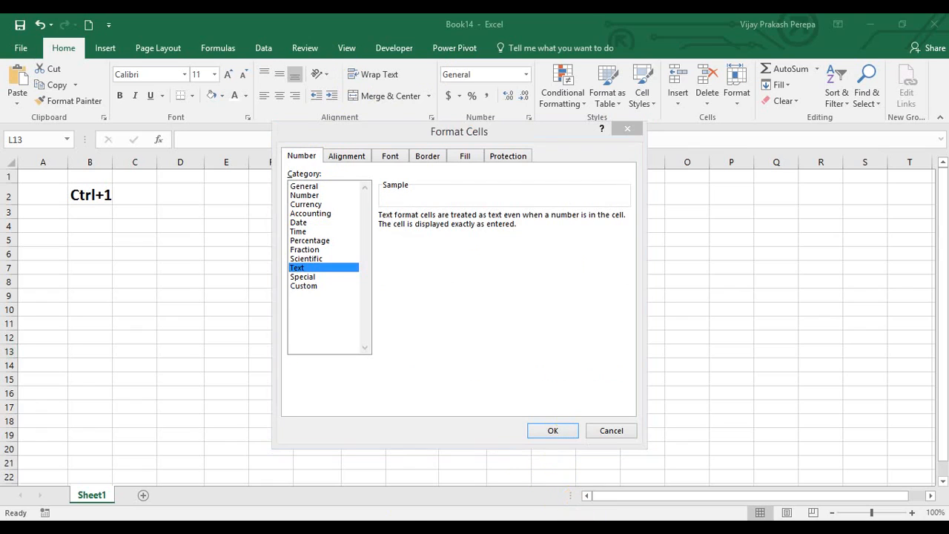
{"action": "left_click", "coordinate": [305, 249]}
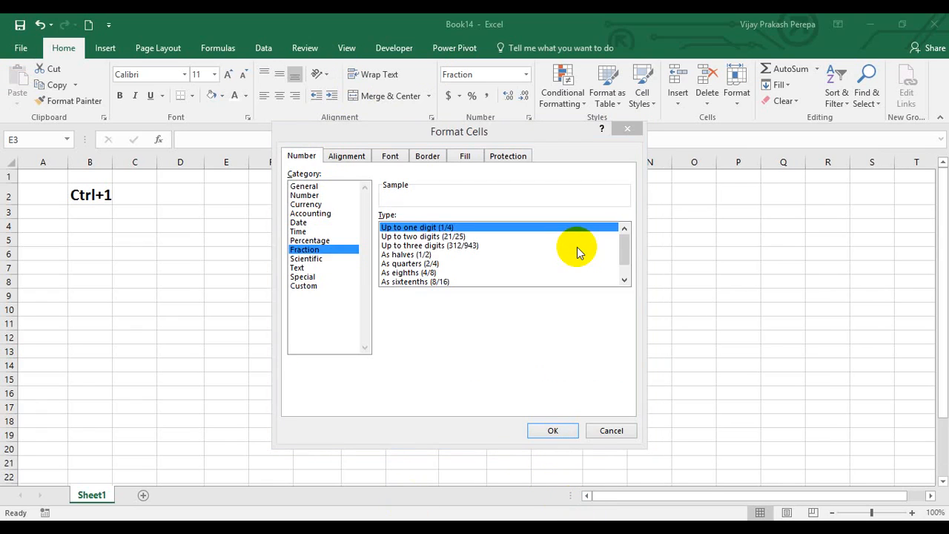
{"action": "left_click", "coordinate": [611, 430]}
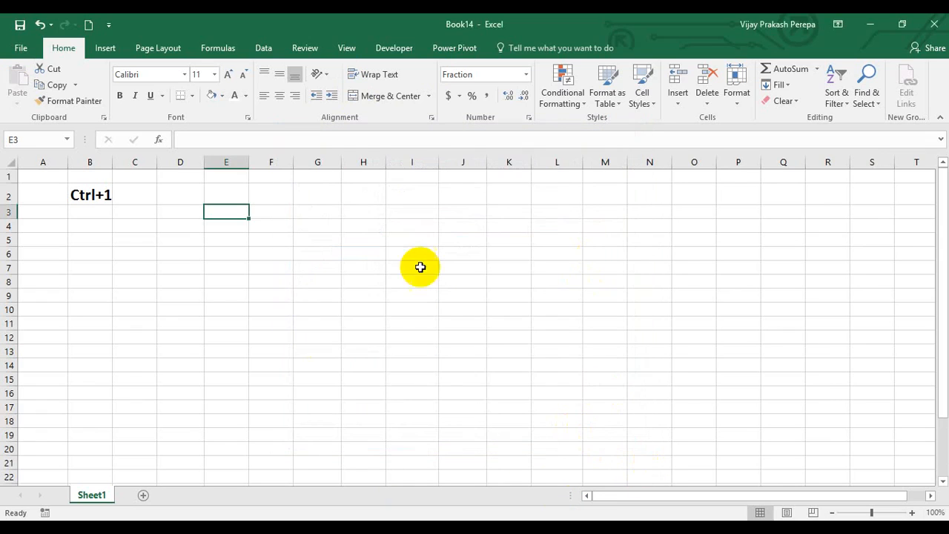
Step: Enter sample numbers in column D and type 1/2 into M4, which shows 2-Jan
{"action": "left_click", "coordinate": [180, 239]}
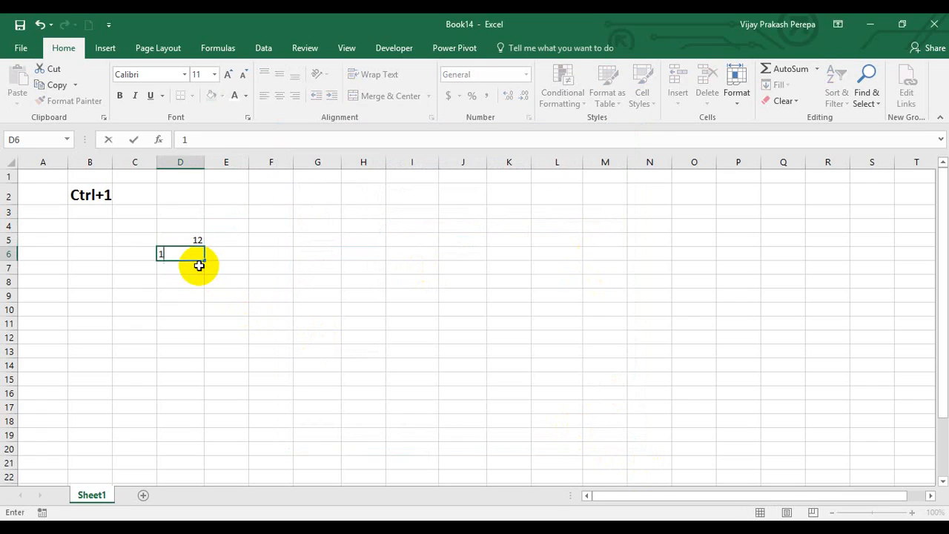
{"action": "key", "text": "Return"}
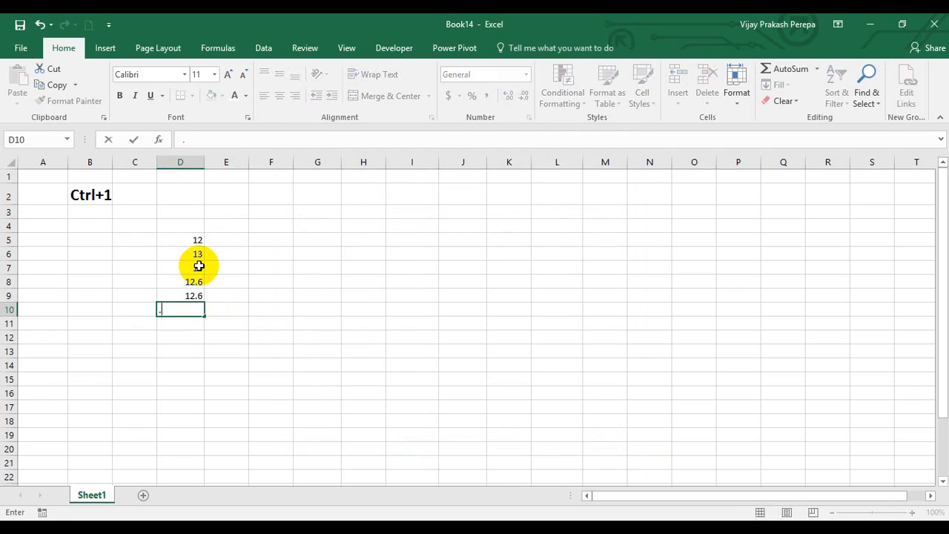
{"action": "type", "text": ".6"}
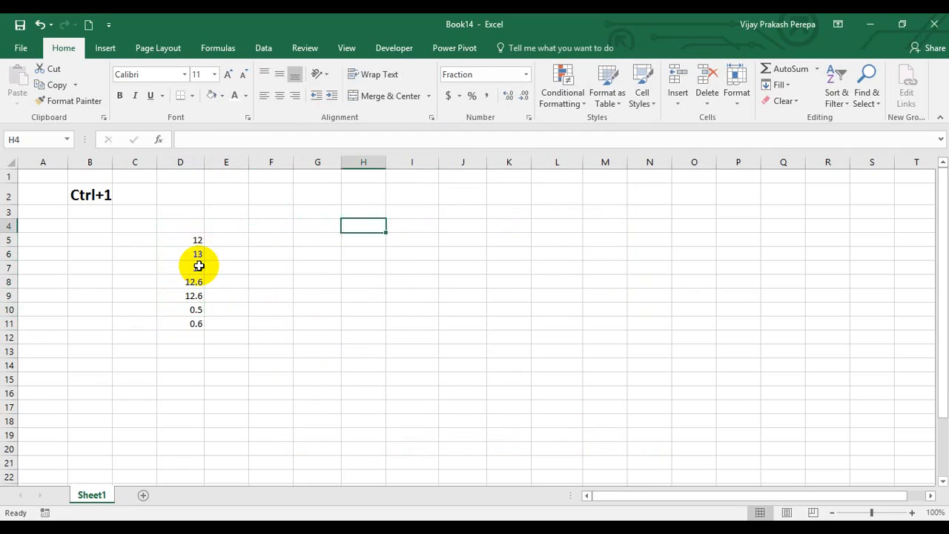
{"action": "left_click", "coordinate": [605, 226]}
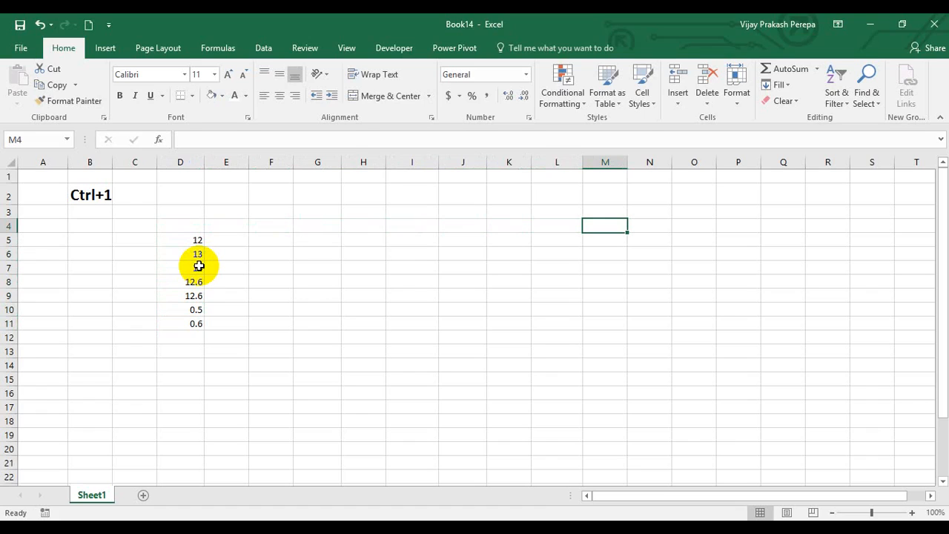
{"action": "type", "text": "1/2"}
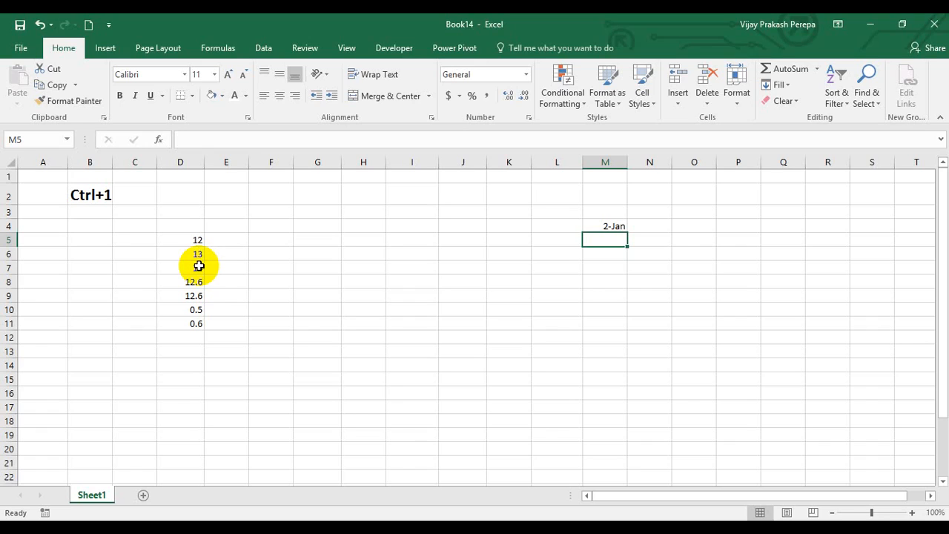
Step: Format M4 as Fraction so 0.5 displays as 1/2, then reopen Format Cells
{"action": "left_click", "coordinate": [605, 226]}
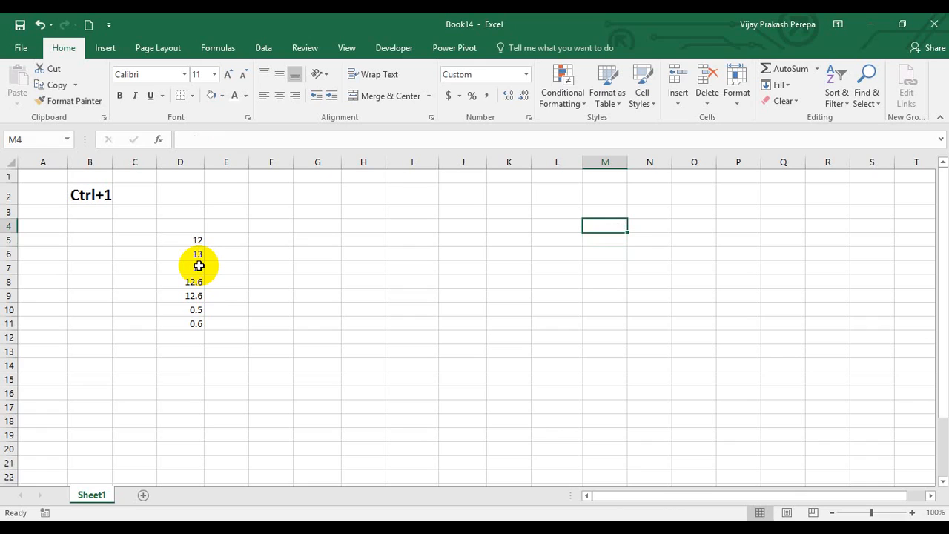
{"action": "key", "text": "ctrl+1"}
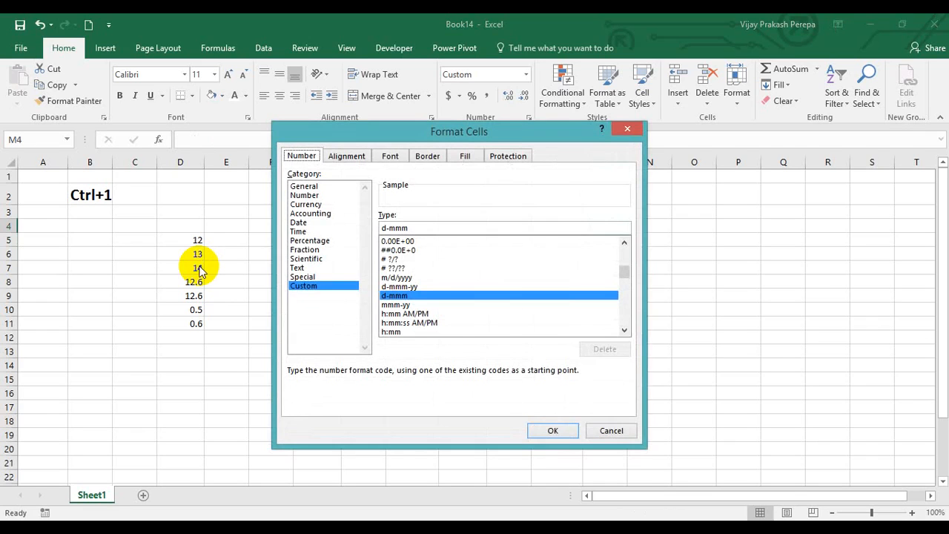
{"action": "left_click", "coordinate": [305, 249]}
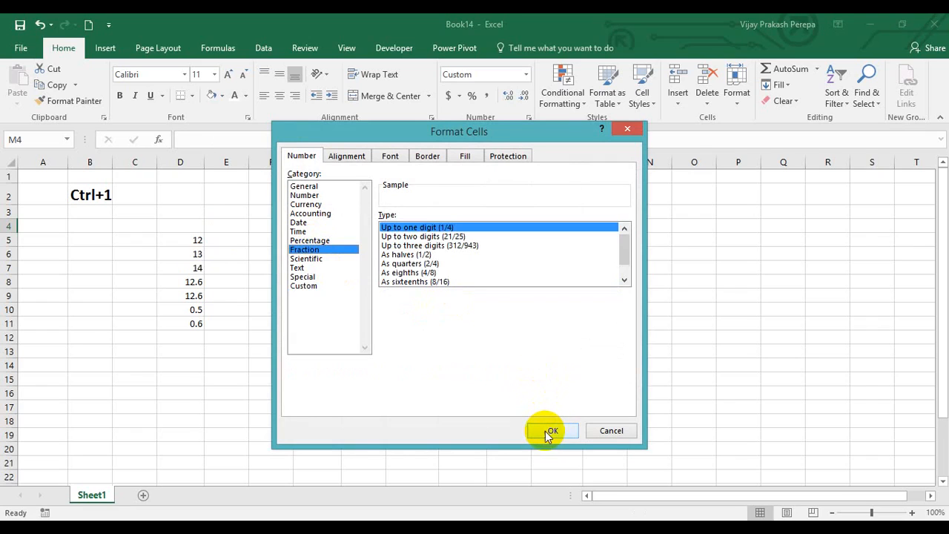
{"action": "left_click", "coordinate": [552, 431]}
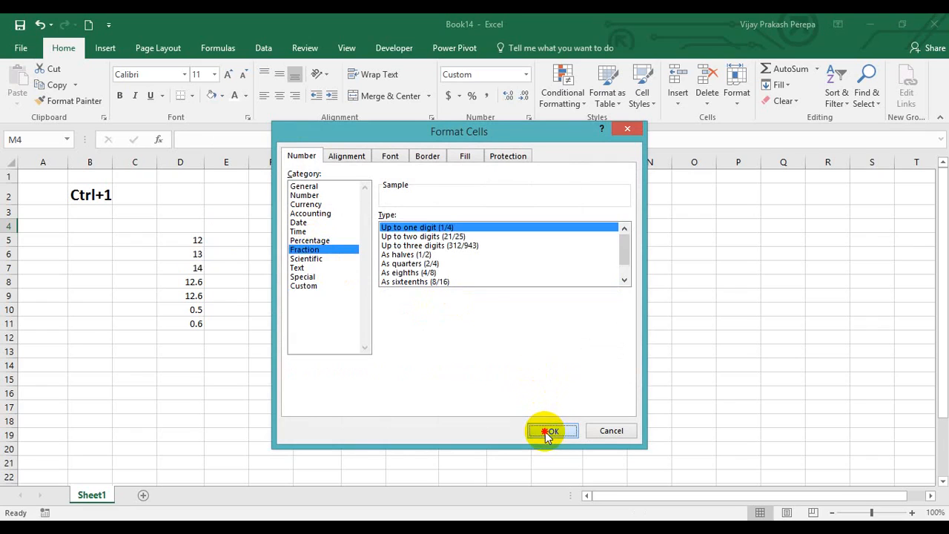
{"action": "left_click", "coordinate": [549, 431]}
{"action": "type", "text": "0.5"}
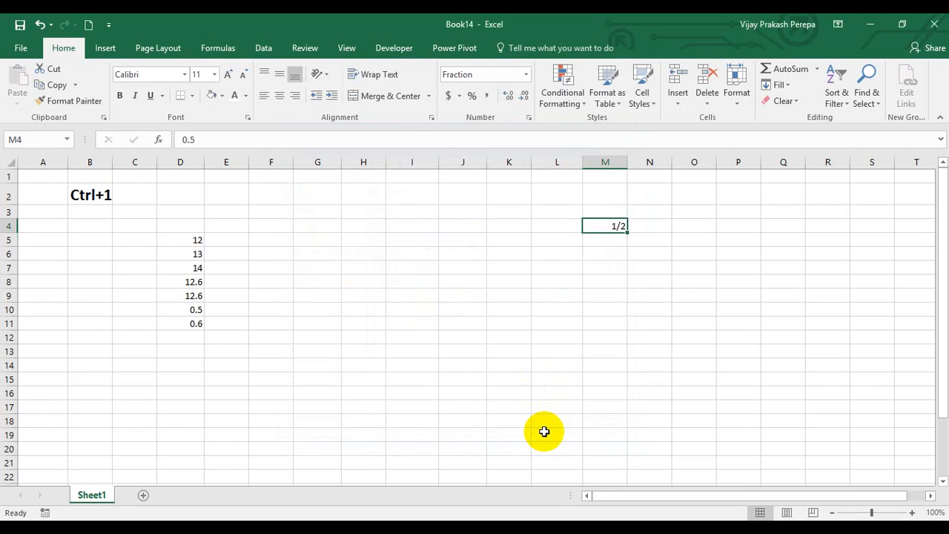
{"action": "mouse_move", "coordinate": [208, 123]}
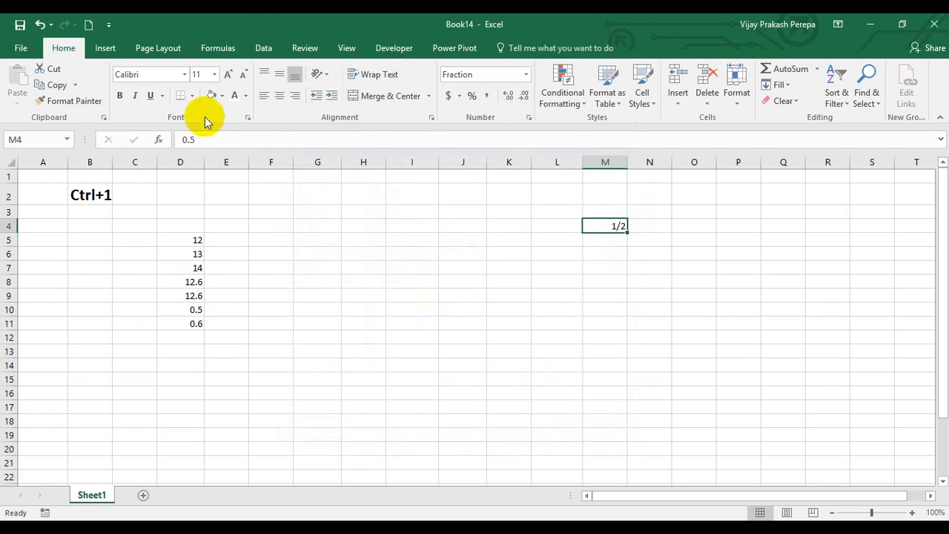
{"action": "mouse_move", "coordinate": [234, 141]}
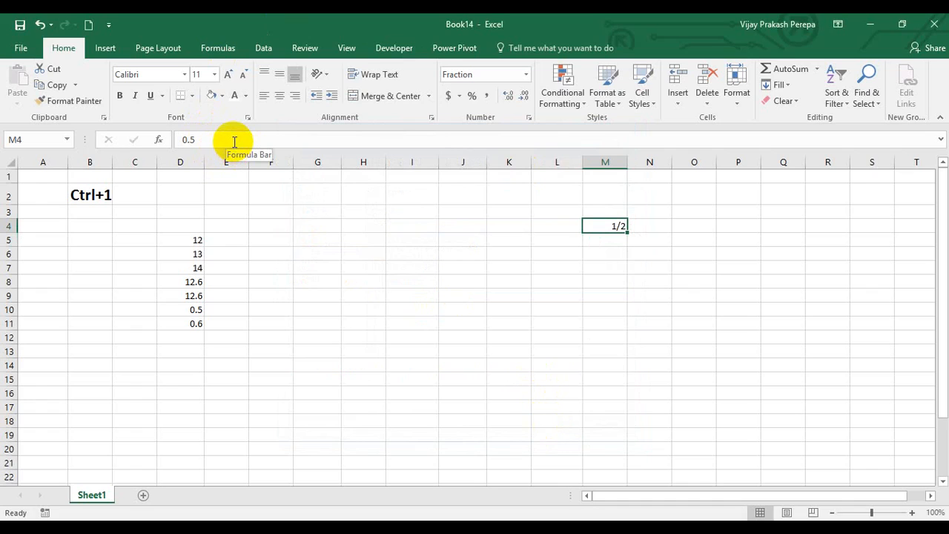
{"action": "mouse_move", "coordinate": [638, 353]}
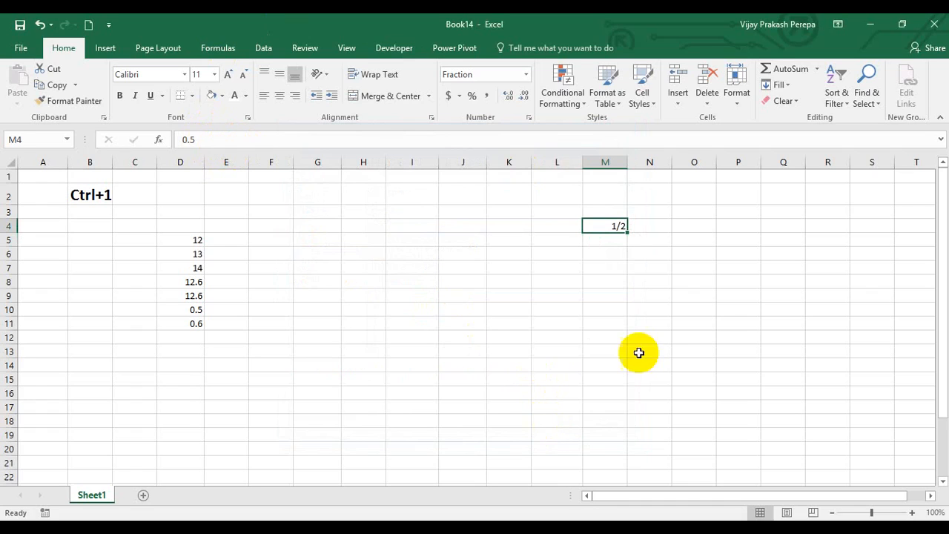
{"action": "mouse_move", "coordinate": [623, 265]}
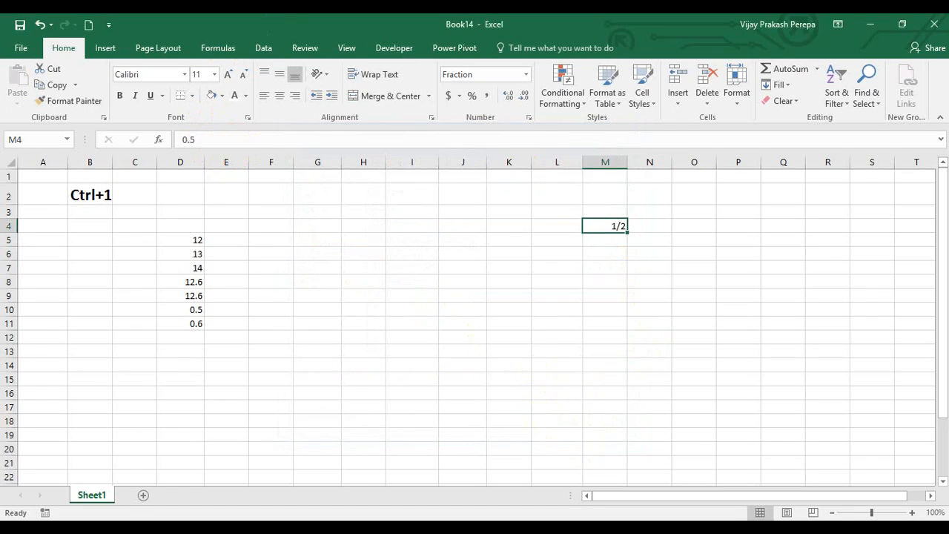
{"action": "key", "text": "ctrl+1"}
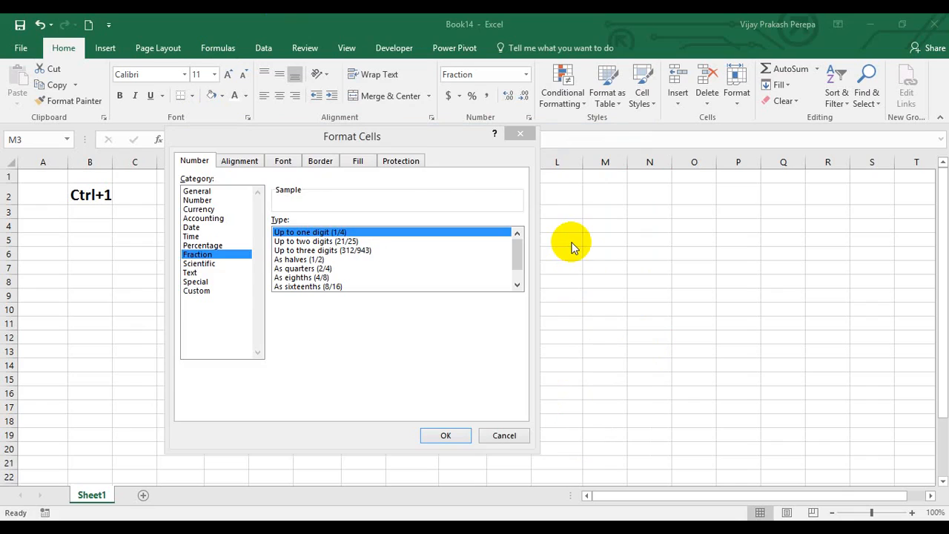
{"action": "mouse_move", "coordinate": [493, 250]}
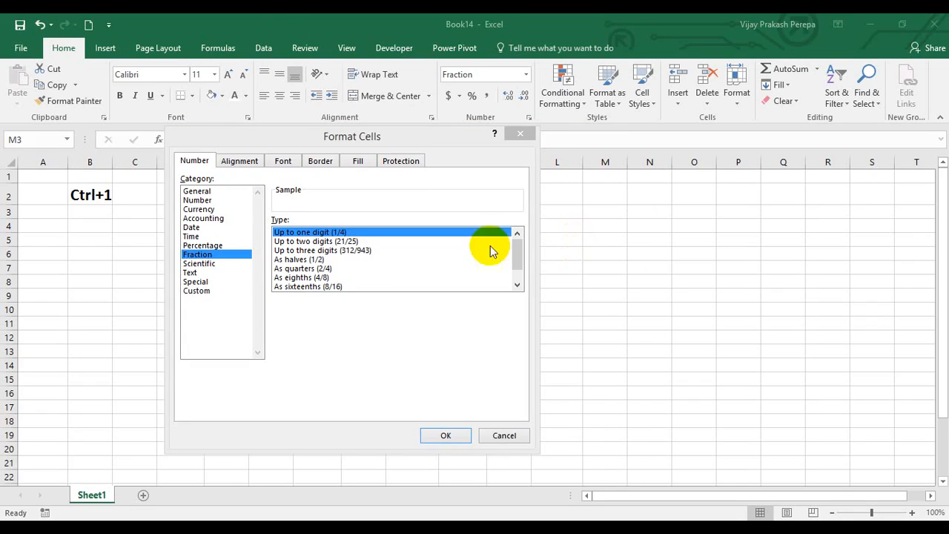
Step: Browse the Fraction types for M3 and highlight As quarters (2/4)
{"action": "left_click", "coordinate": [315, 241]}
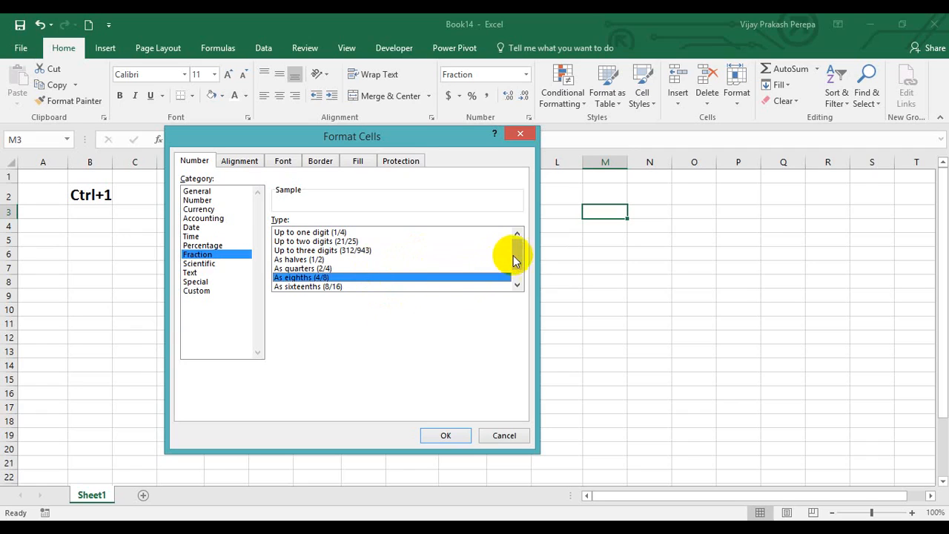
{"action": "left_click", "coordinate": [374, 286]}
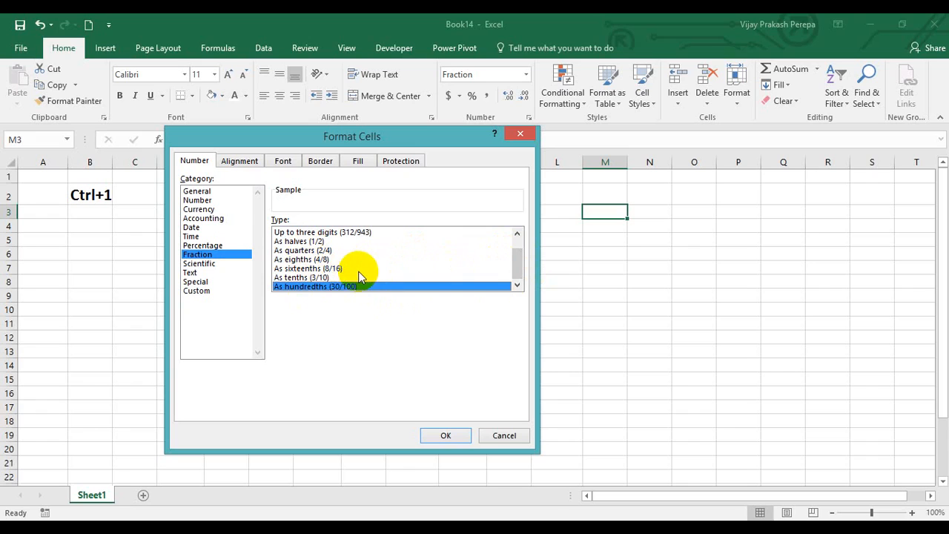
{"action": "left_click", "coordinate": [302, 250]}
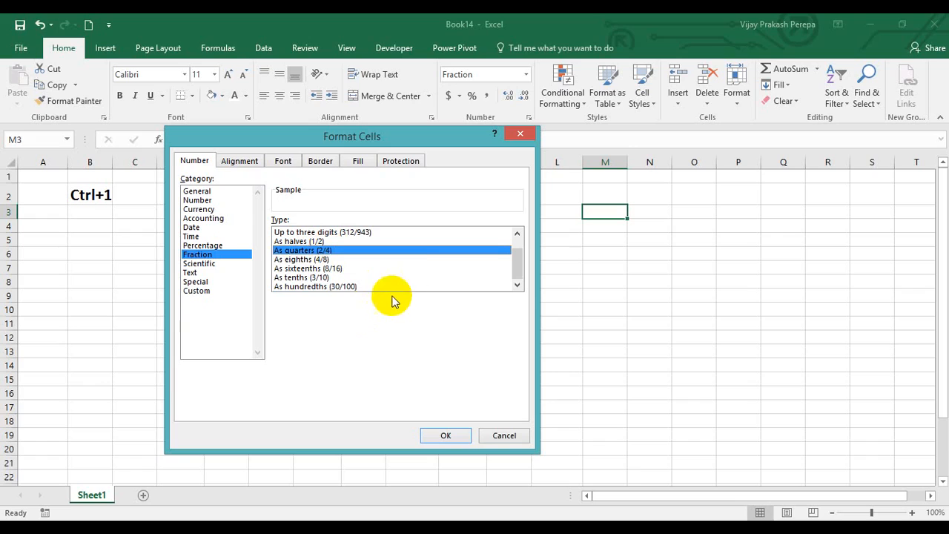
{"action": "mouse_move", "coordinate": [415, 288]}
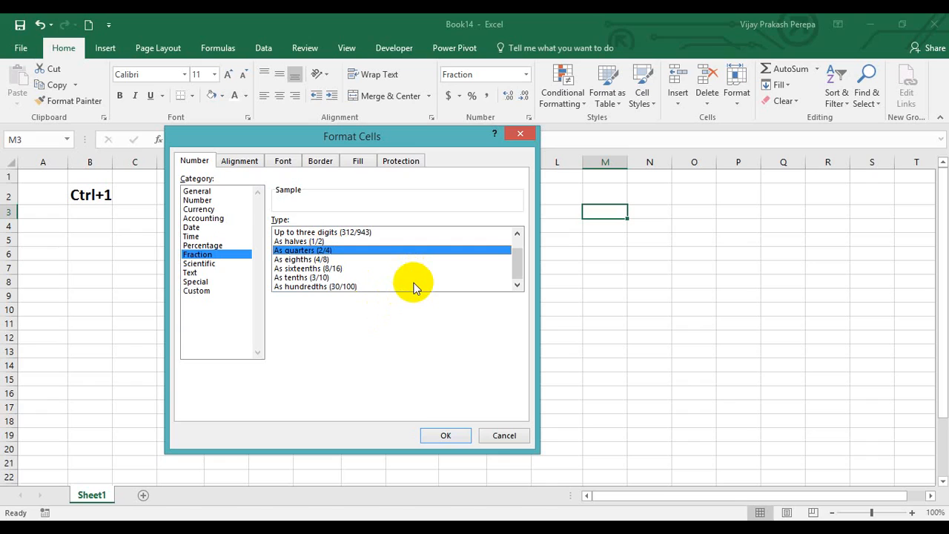
{"action": "mouse_move", "coordinate": [229, 287]}
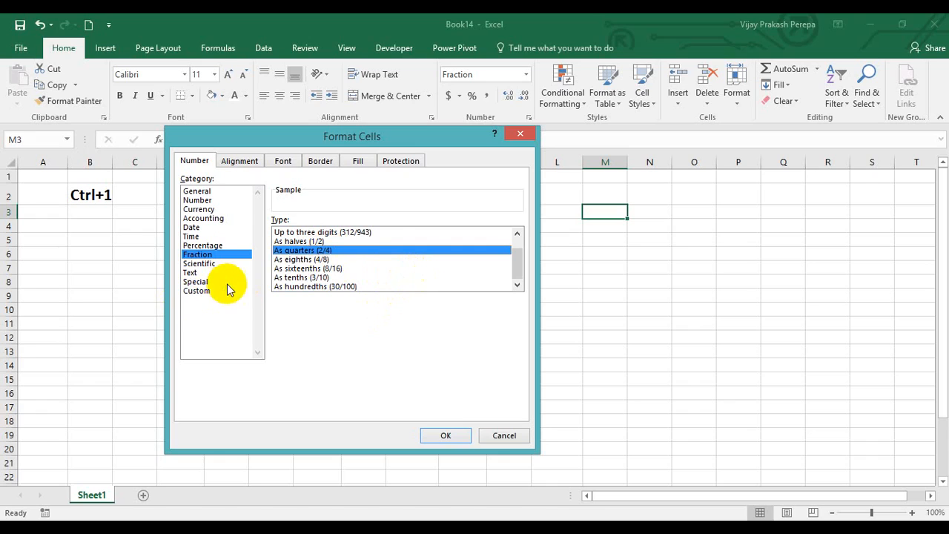
Step: View the quarters format's # ?/4 custom code, then return to Fraction types
{"action": "left_click", "coordinate": [198, 290]}
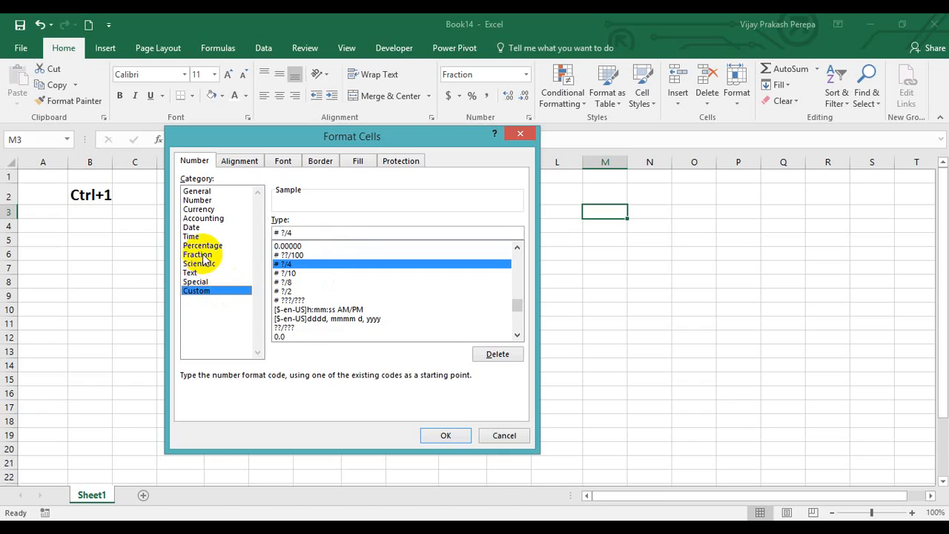
{"action": "left_click", "coordinate": [198, 254]}
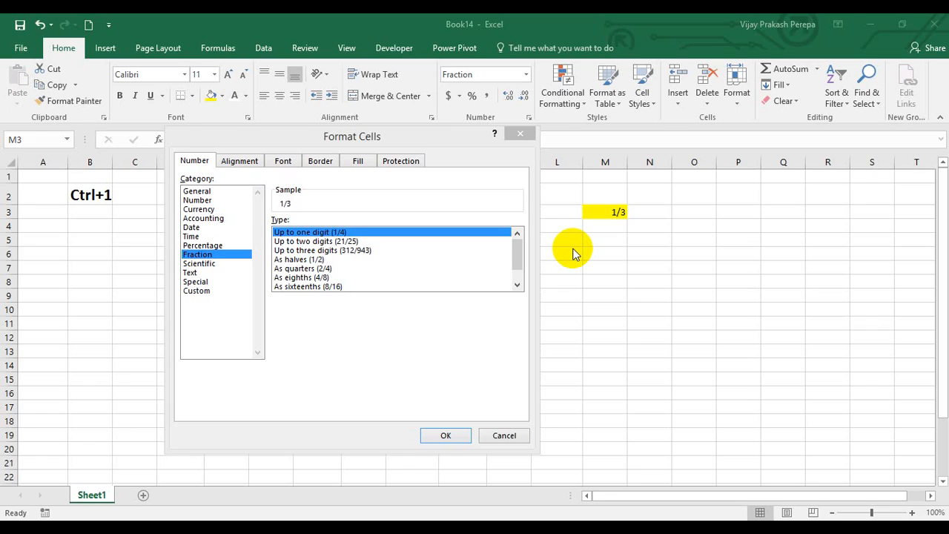
{"action": "mouse_move", "coordinate": [645, 228]}
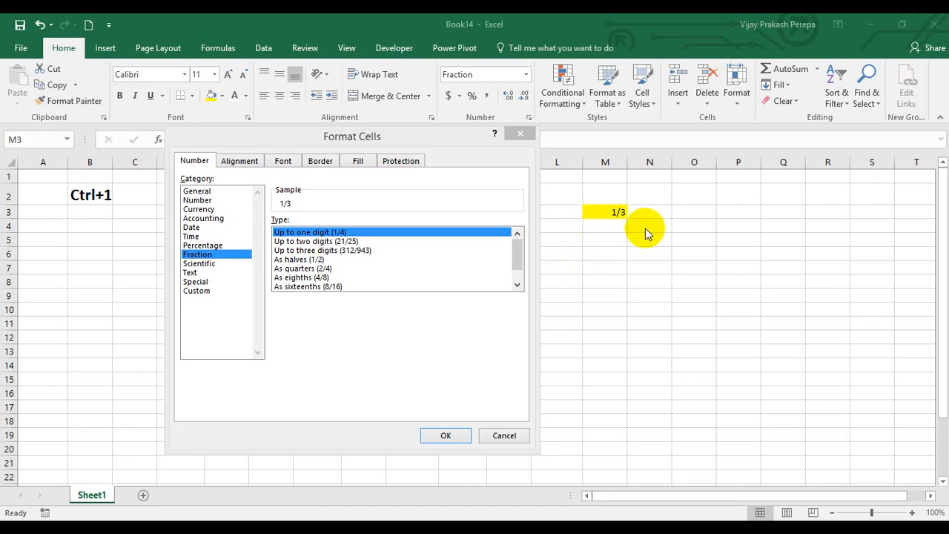
{"action": "mouse_move", "coordinate": [586, 213]}
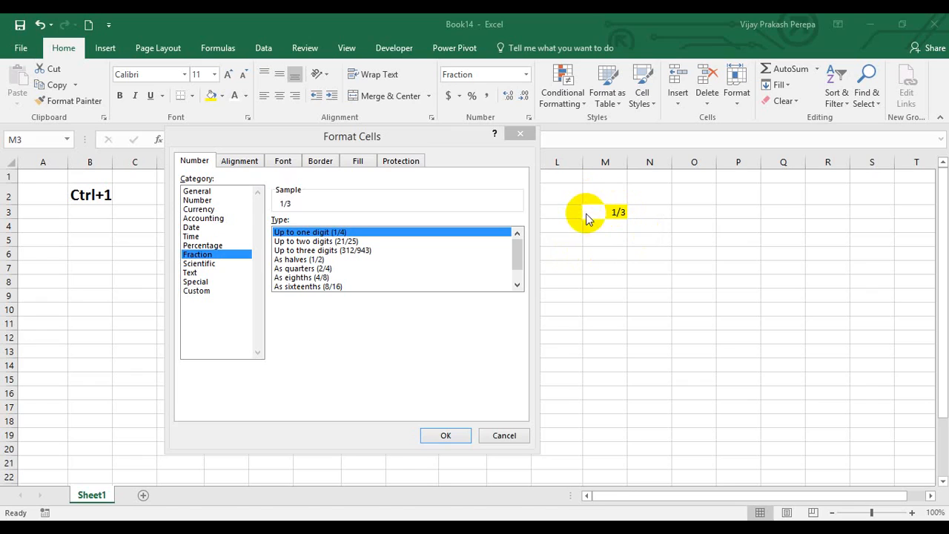
{"action": "mouse_move", "coordinate": [406, 249]}
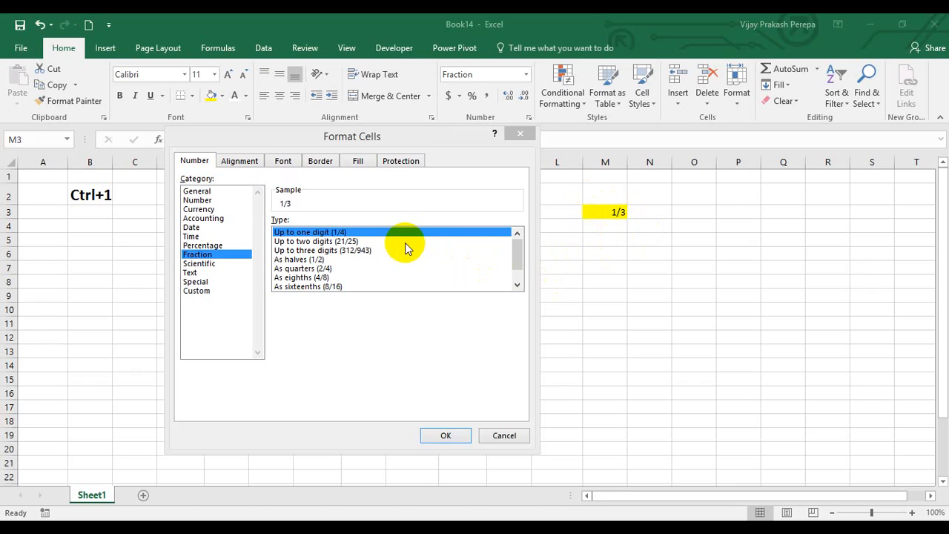
Step: Apply Up to two digits to M3, then Up to three digits showing 165/533
{"action": "left_click", "coordinate": [315, 241]}
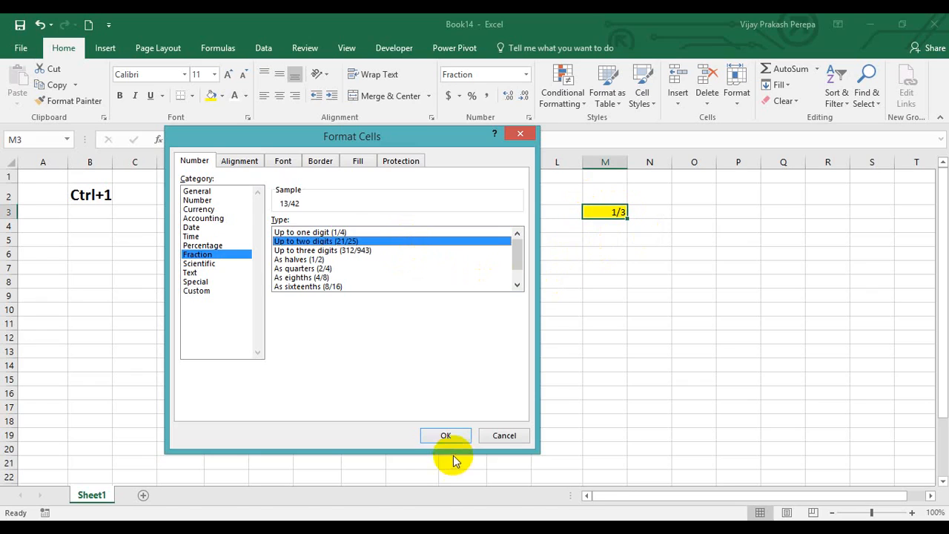
{"action": "mouse_move", "coordinate": [348, 250]}
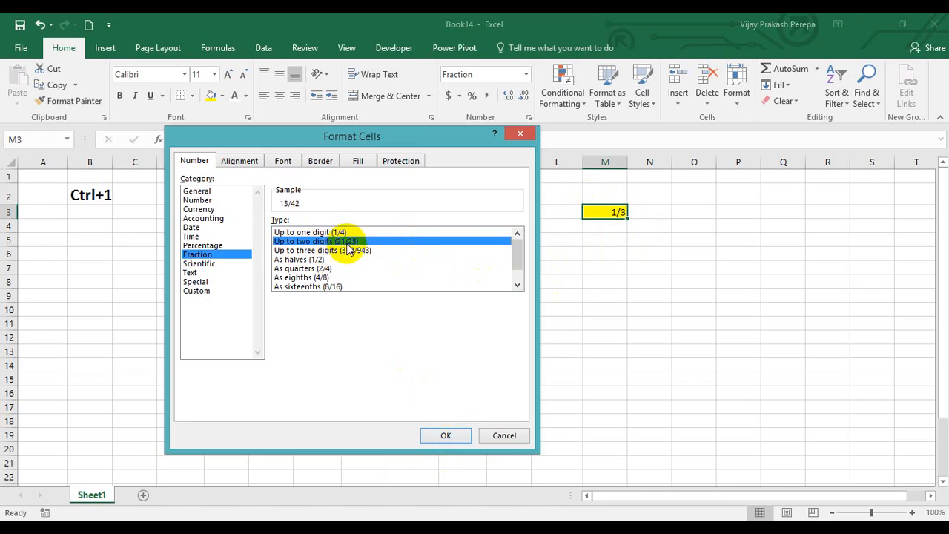
{"action": "mouse_move", "coordinate": [445, 435]}
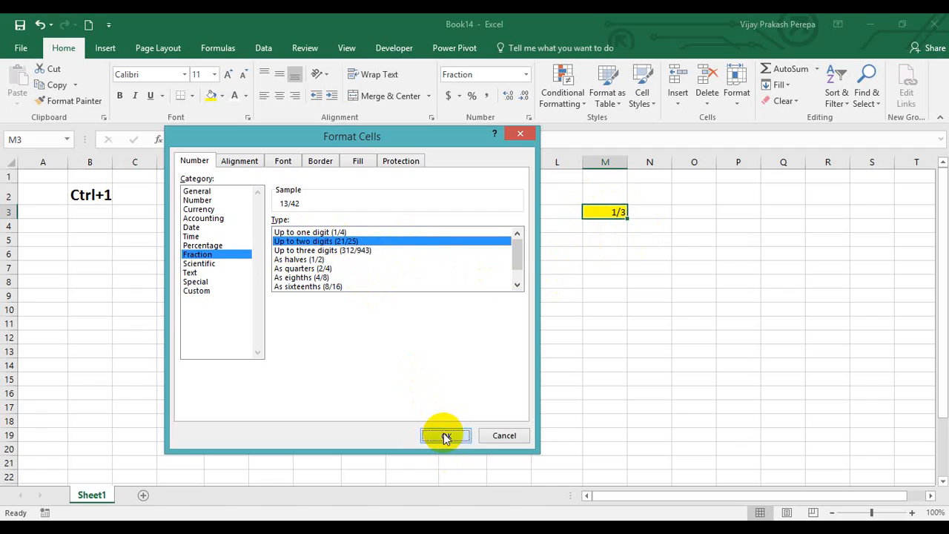
{"action": "left_click", "coordinate": [445, 435]}
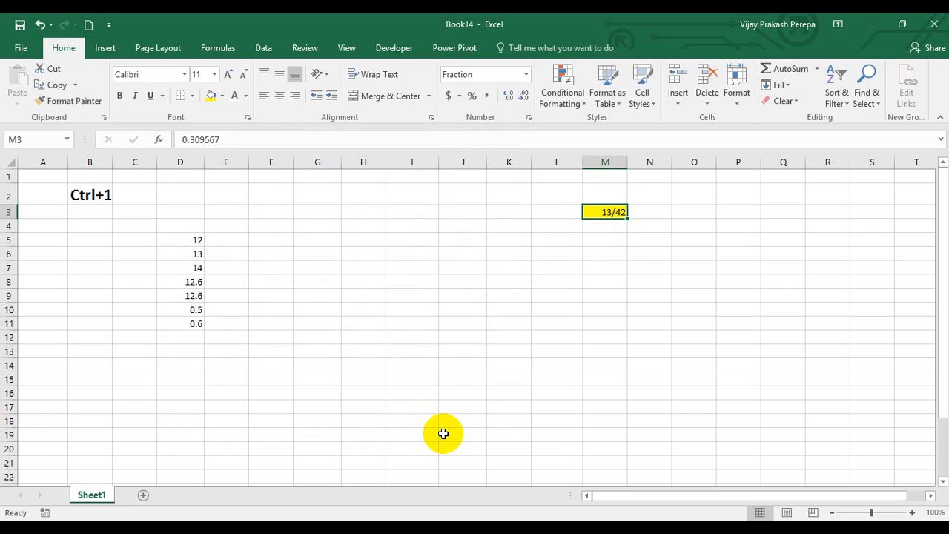
{"action": "key", "text": "ctrl+1"}
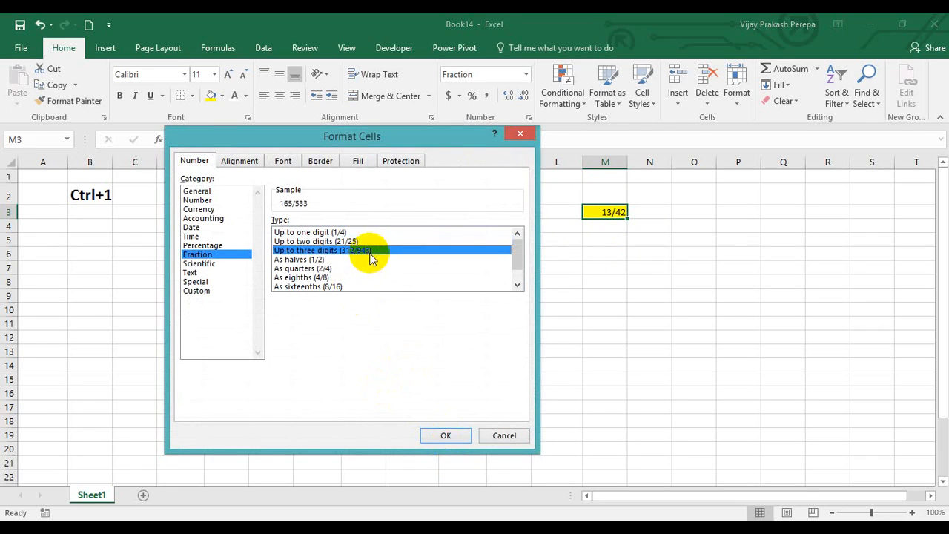
{"action": "left_click", "coordinate": [445, 435]}
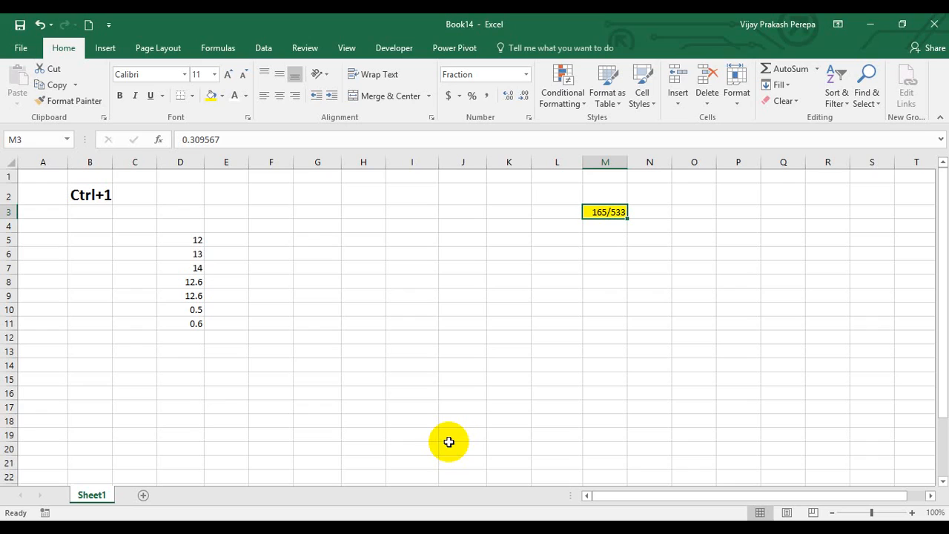
Step: Switch M3 to the As halves fraction type so it reads 1/2
{"action": "key", "text": "ctrl+1"}
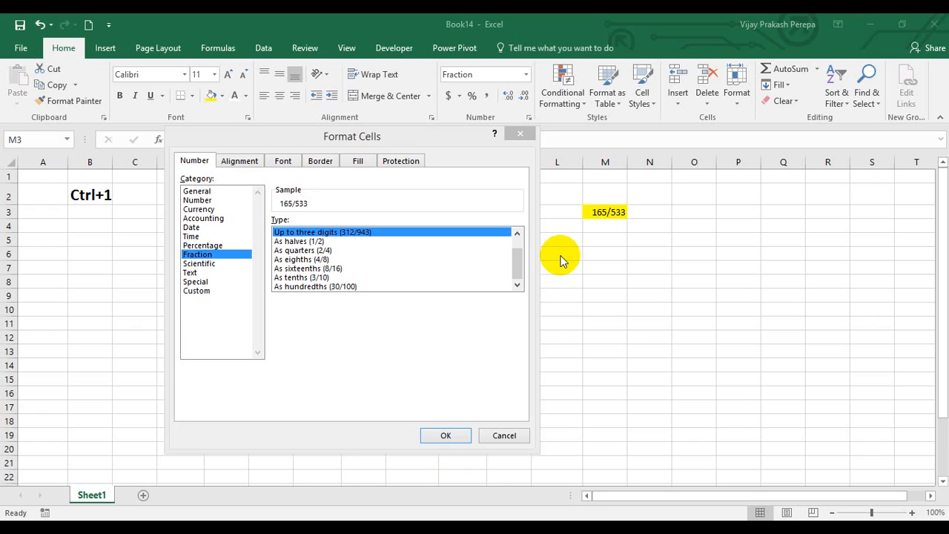
{"action": "mouse_move", "coordinate": [301, 302]}
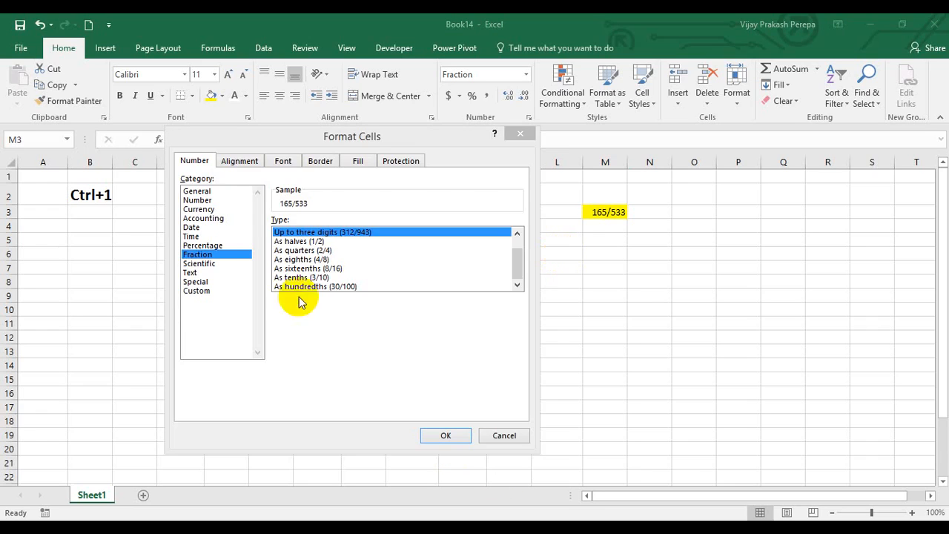
{"action": "mouse_move", "coordinate": [338, 277]}
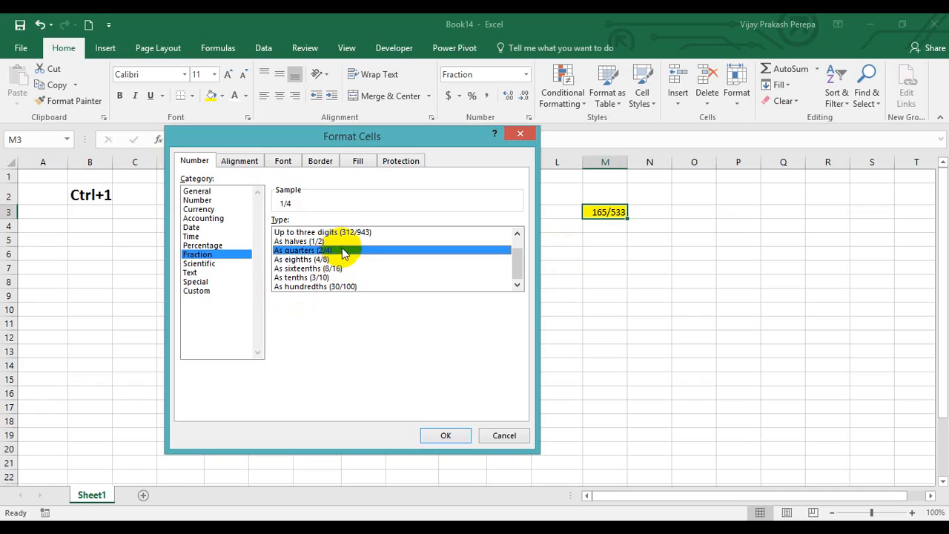
{"action": "left_click", "coordinate": [299, 241]}
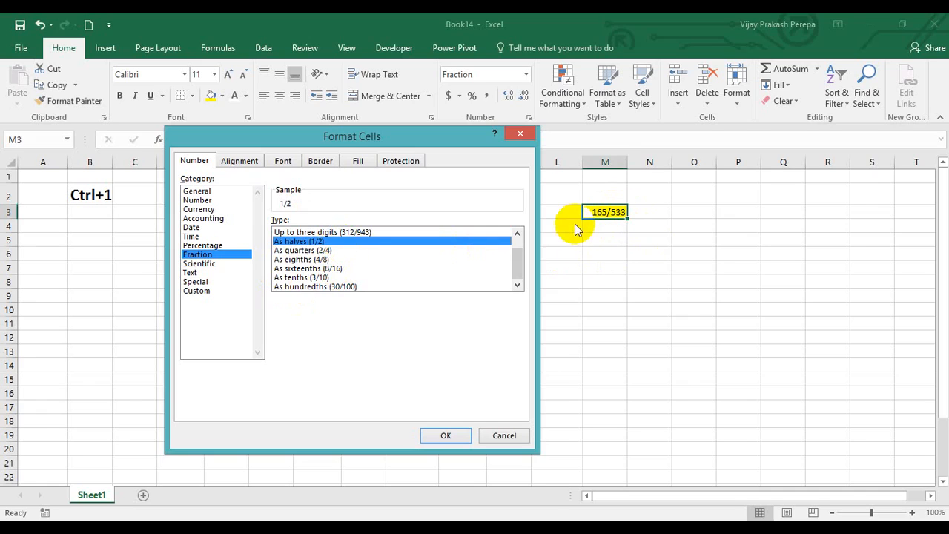
{"action": "mouse_move", "coordinate": [444, 435]}
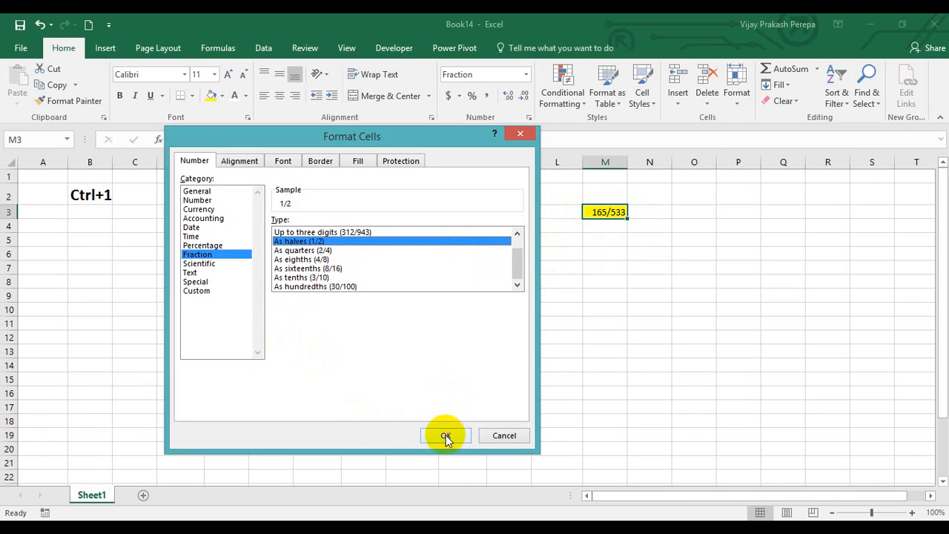
{"action": "left_click", "coordinate": [445, 435]}
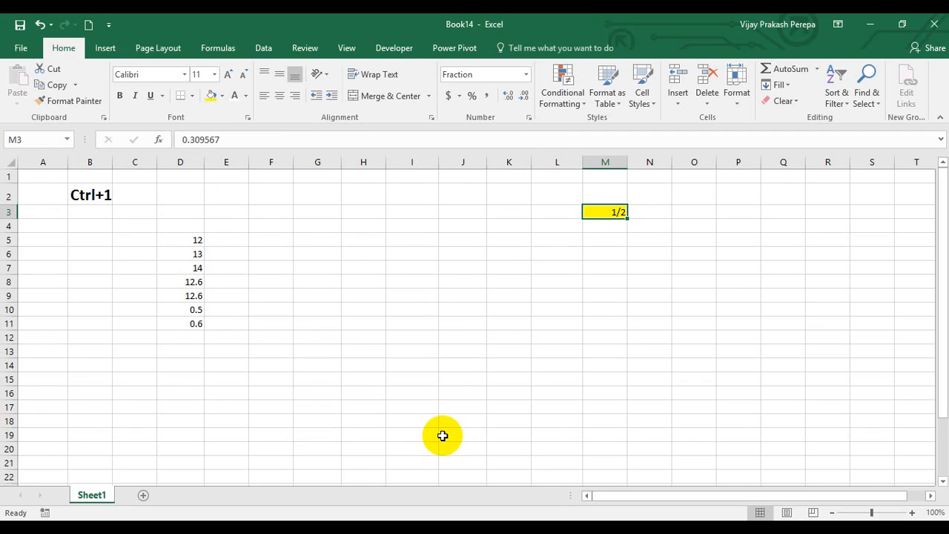
{"action": "key", "text": "ctrl+1"}
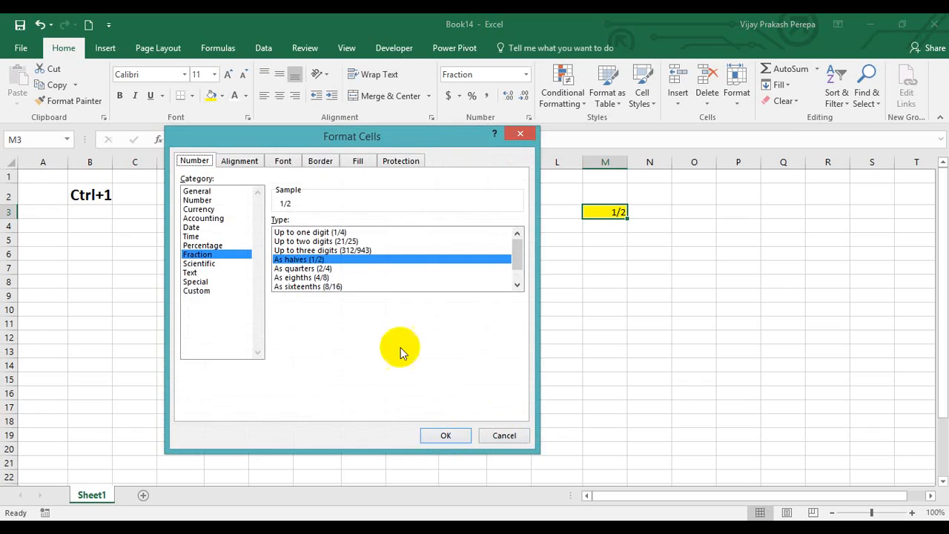
Step: Apply As quarters (1/4), As eighths (2/8), then As sixteenths (5/16) to M3
{"action": "left_click", "coordinate": [445, 435]}
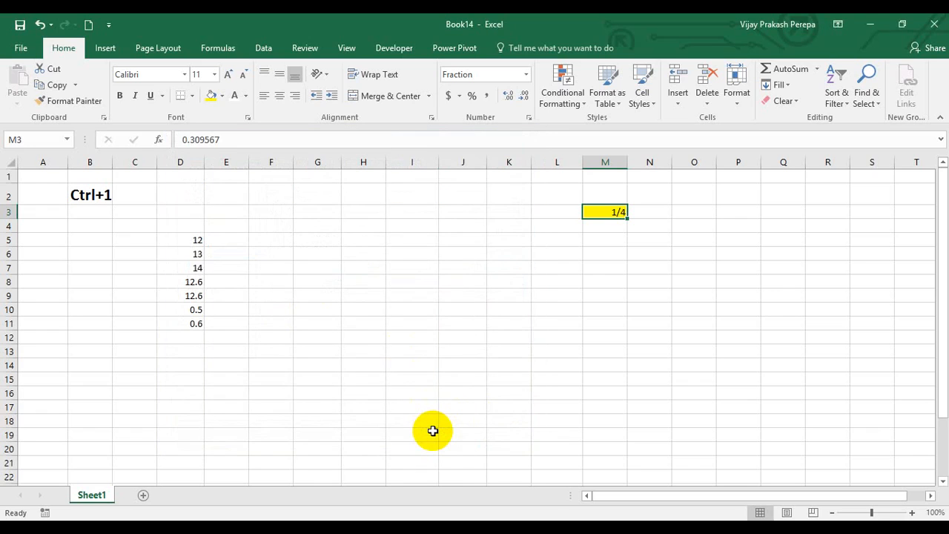
{"action": "key", "text": "ctrl+1"}
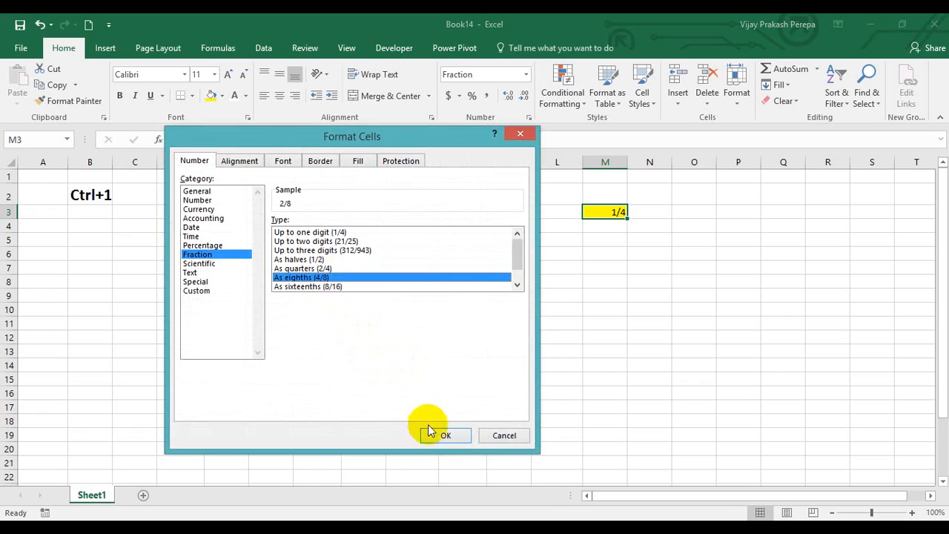
{"action": "left_click", "coordinate": [444, 435]}
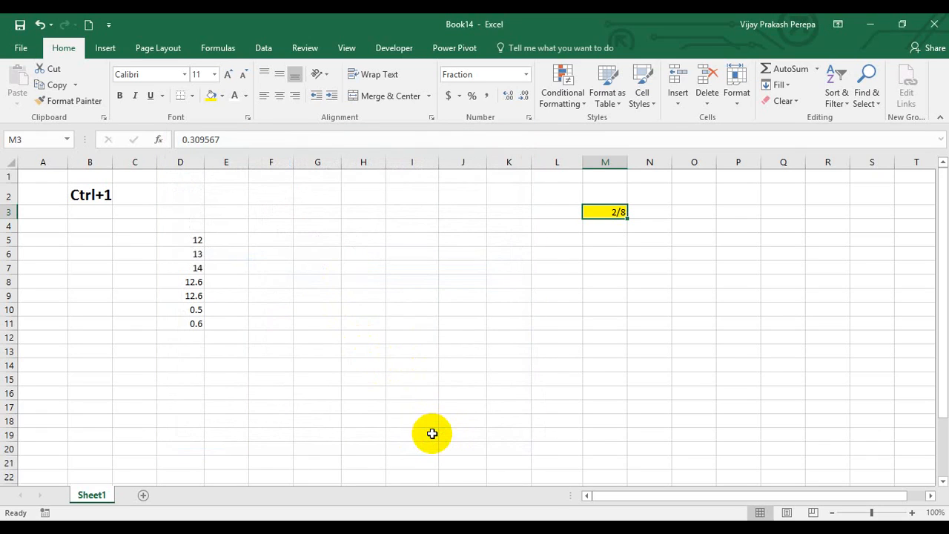
{"action": "key", "text": "ctrl+1"}
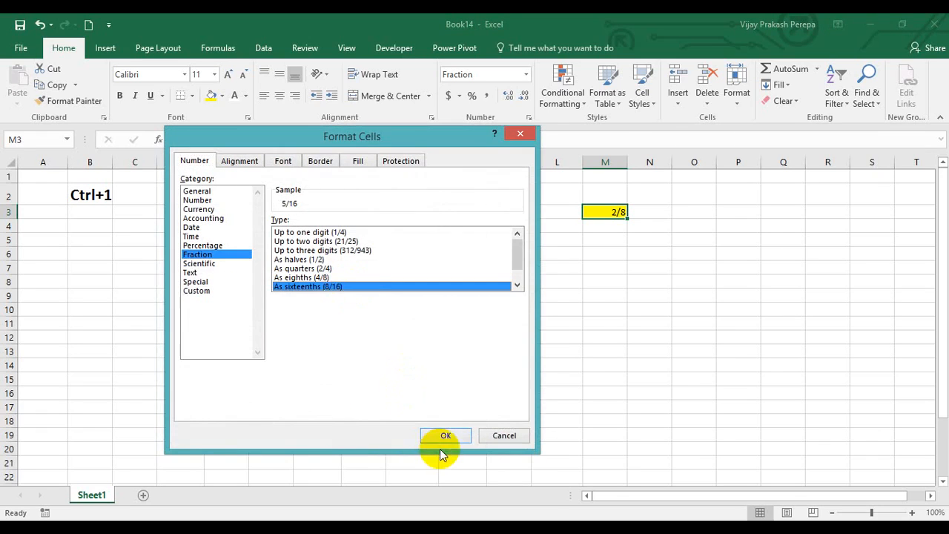
{"action": "left_click", "coordinate": [445, 436]}
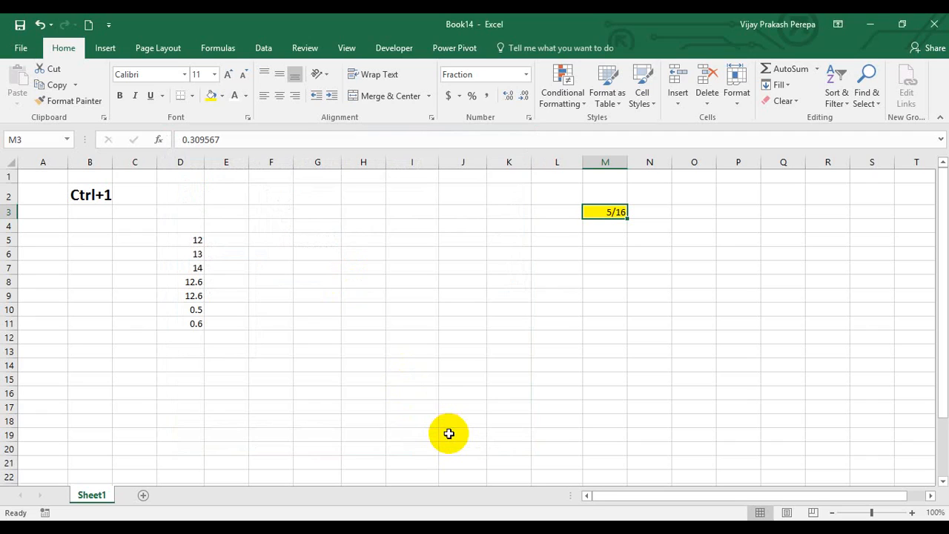
{"action": "mouse_move", "coordinate": [582, 489]}
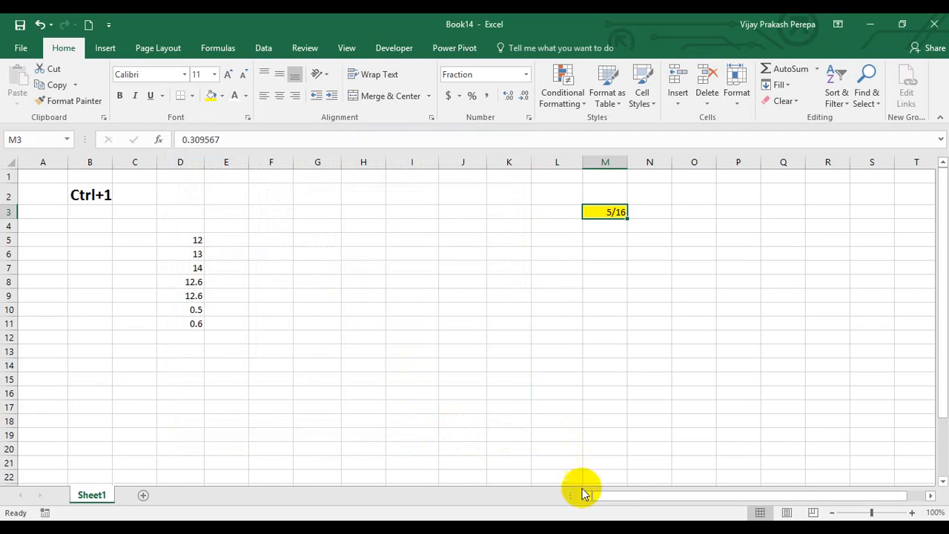
{"action": "key", "text": "ctrl+1"}
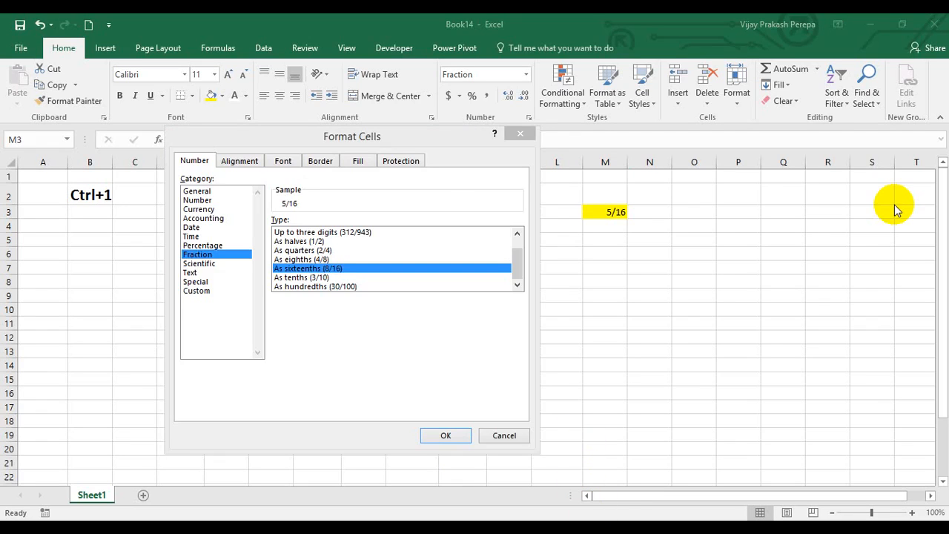
{"action": "mouse_move", "coordinate": [456, 236]}
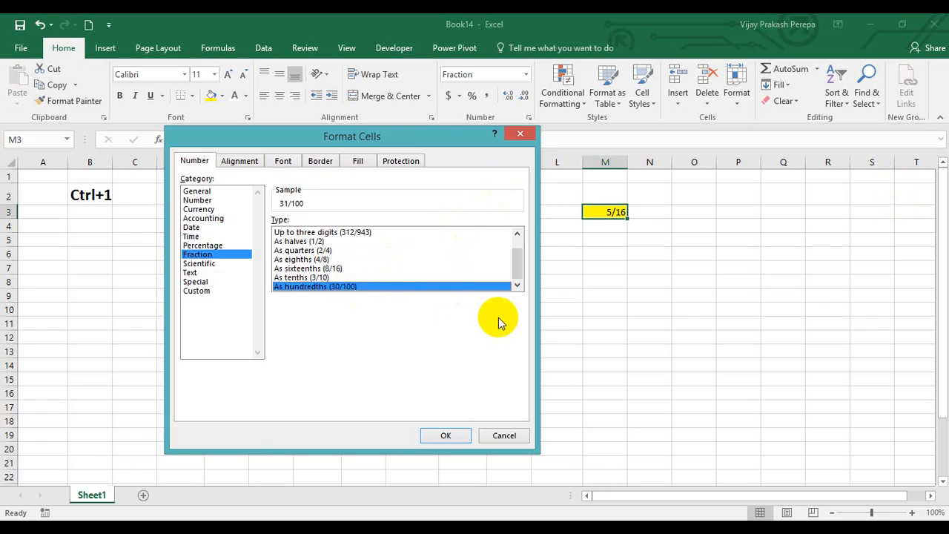
{"action": "mouse_move", "coordinate": [579, 228]}
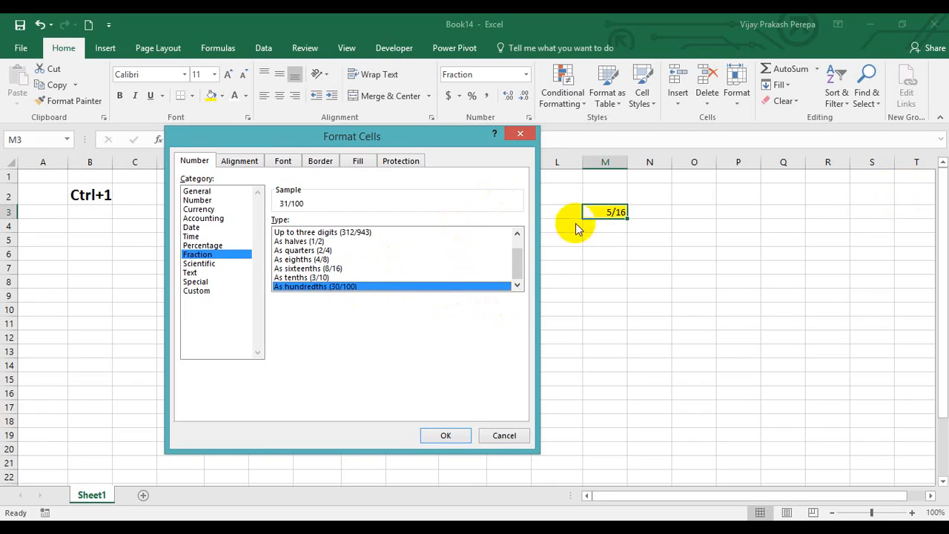
Step: Apply As hundredths (31/100) to M3, then As tenths so it reads 3/10
{"action": "left_click", "coordinate": [445, 435]}
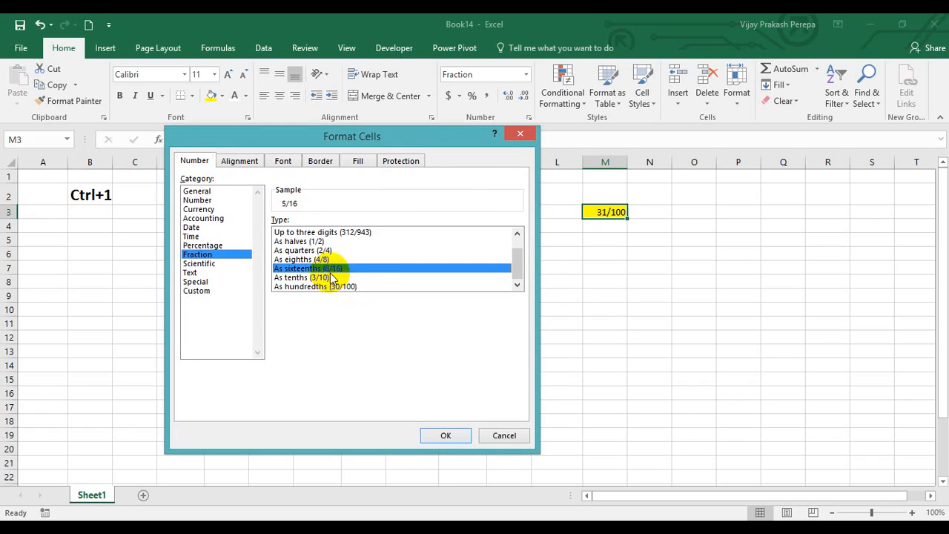
{"action": "left_click", "coordinate": [300, 277]}
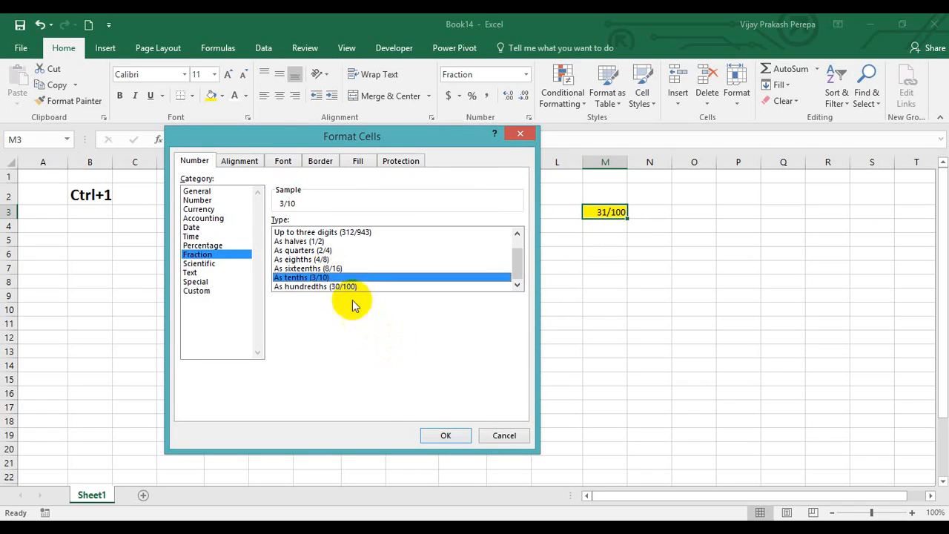
{"action": "left_click", "coordinate": [446, 435]}
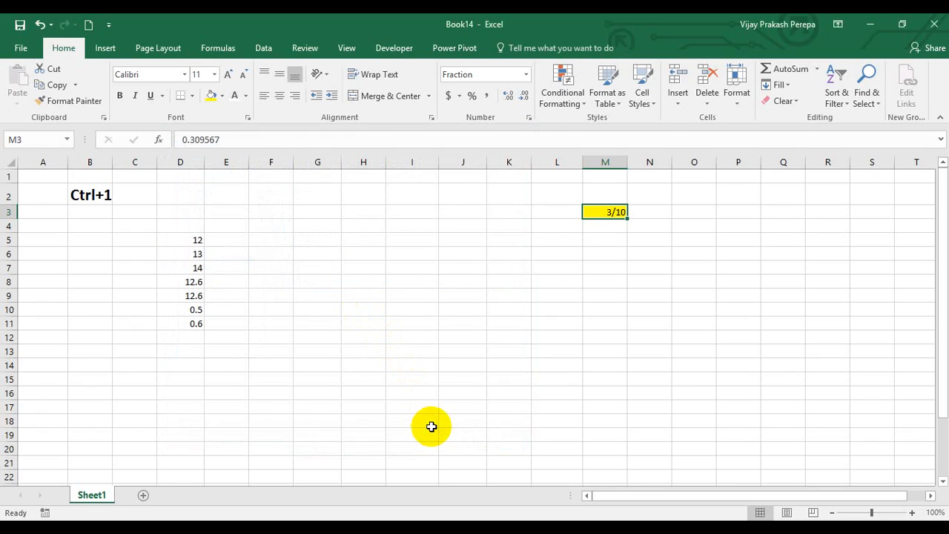
{"action": "mouse_move", "coordinate": [552, 511]}
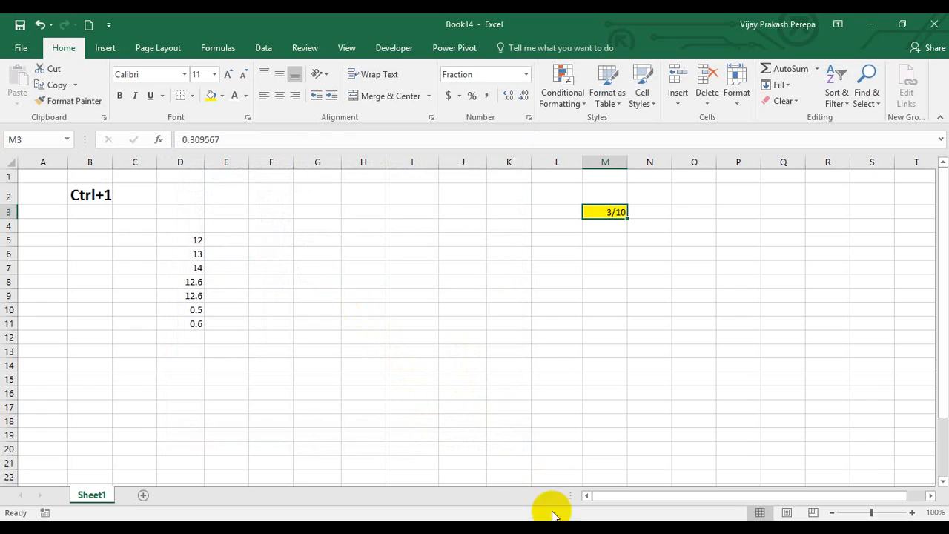
Step: Check M5's 542/4391 four-digit fraction, then move on to M7 for a new entry
{"action": "left_click", "coordinate": [605, 239]}
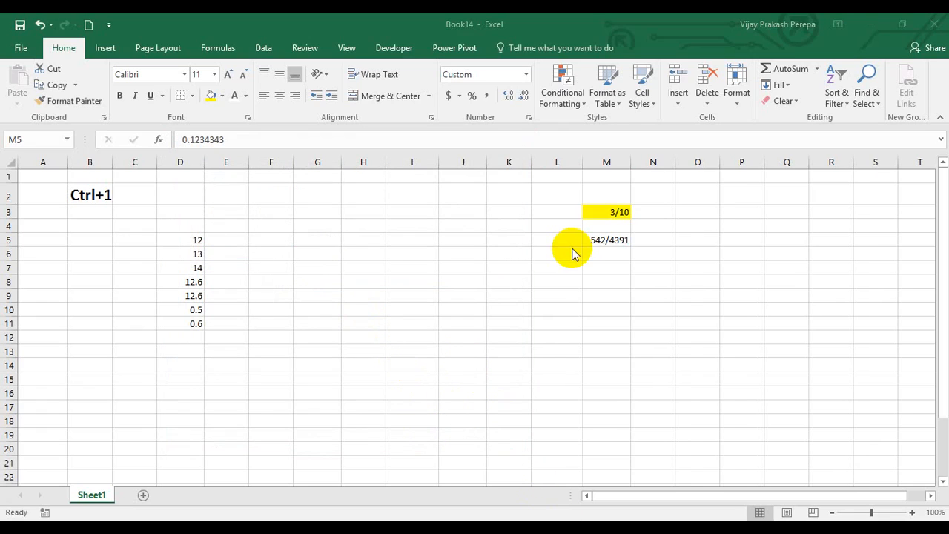
{"action": "mouse_move", "coordinate": [4, 15]}
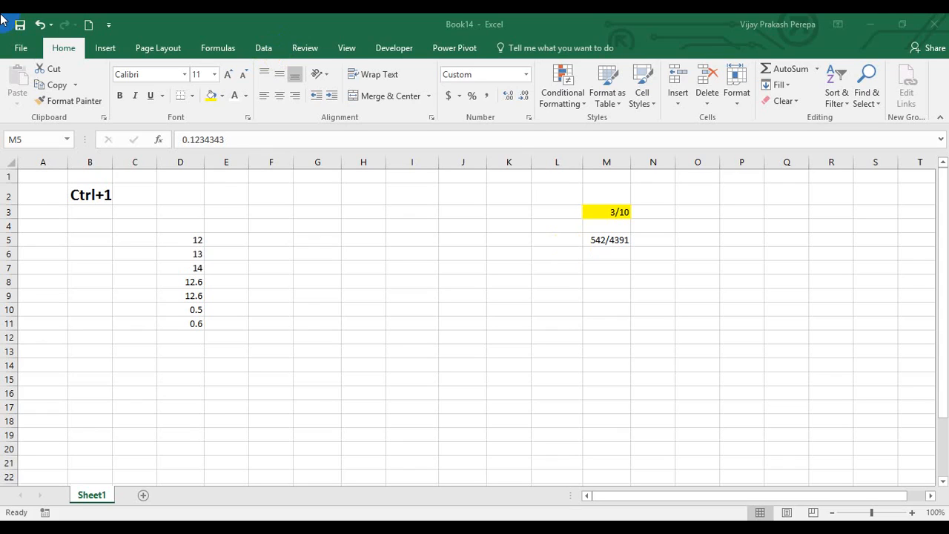
{"action": "left_click", "coordinate": [606, 240]}
{"action": "type", "text": "."}
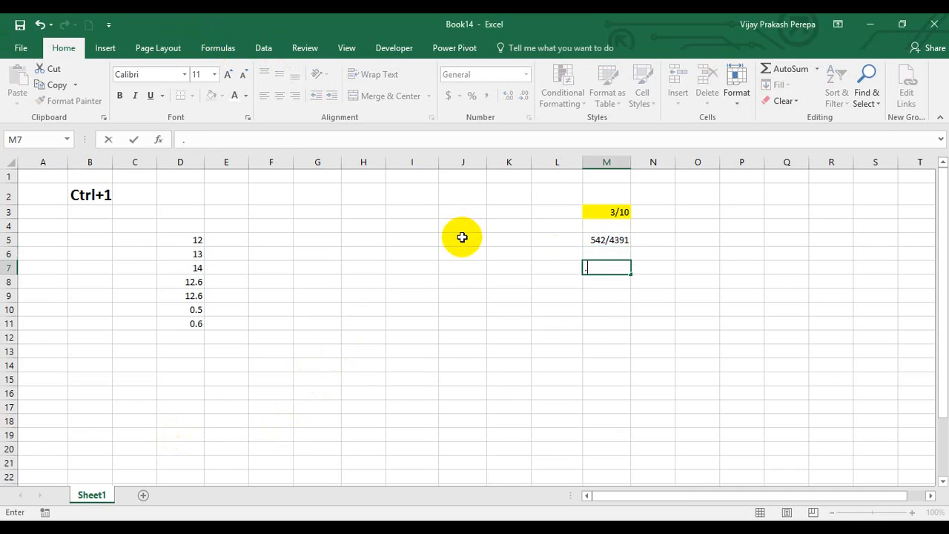
Step: Format M7's 0.3 as an up-to-one-digit fraction so it reads 2/7
{"action": "key", "text": "ctrl+1"}
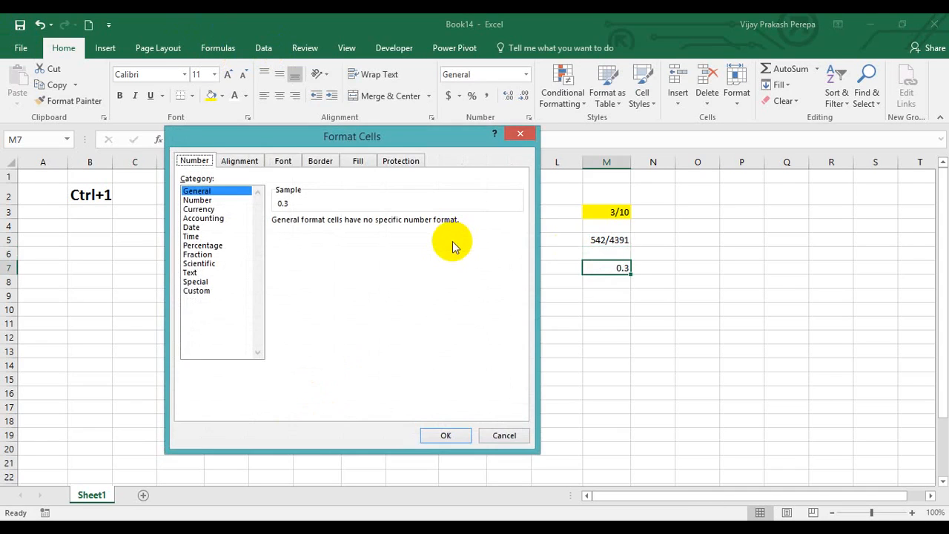
{"action": "left_click", "coordinate": [197, 254]}
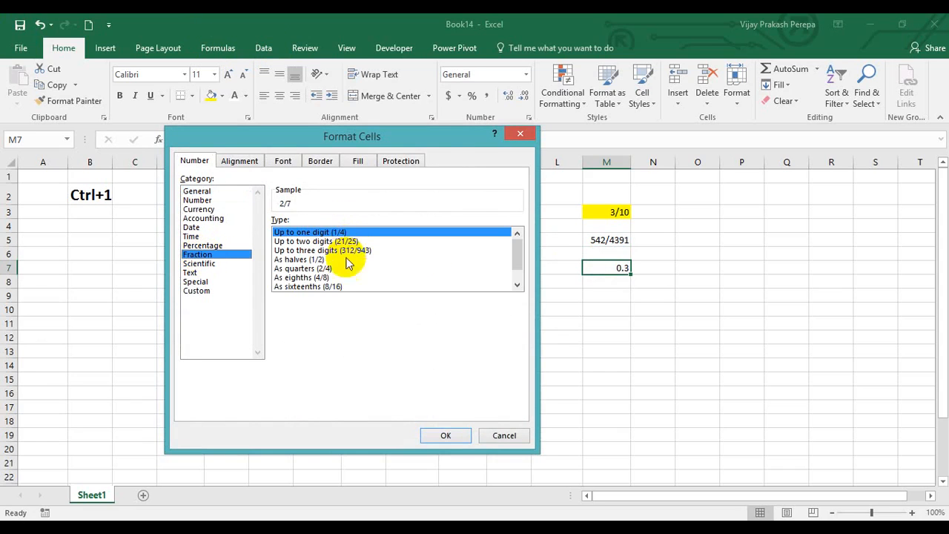
{"action": "left_click", "coordinate": [446, 435]}
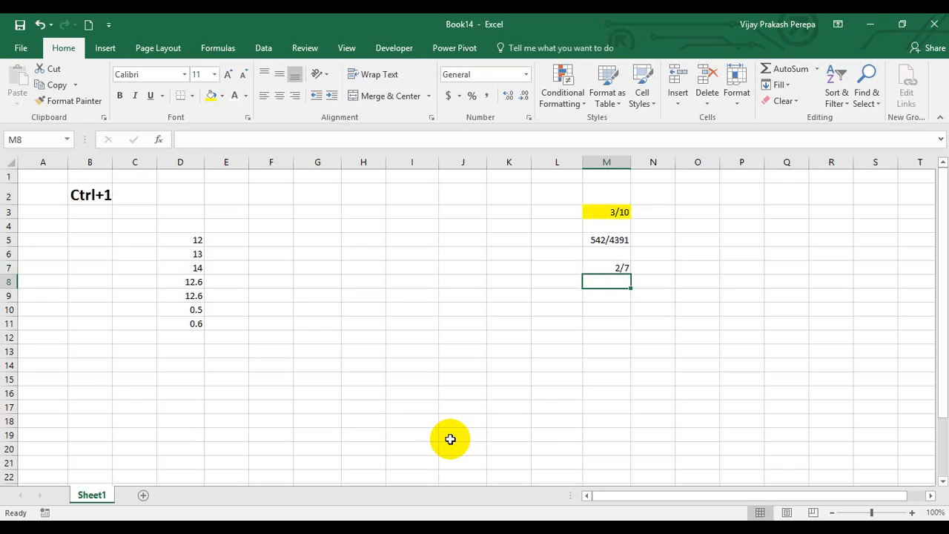
Step: Give empty M8 a one-digit fraction format, then enter 0.25 so it shows 1/4
{"action": "key", "text": "ctrl+1"}
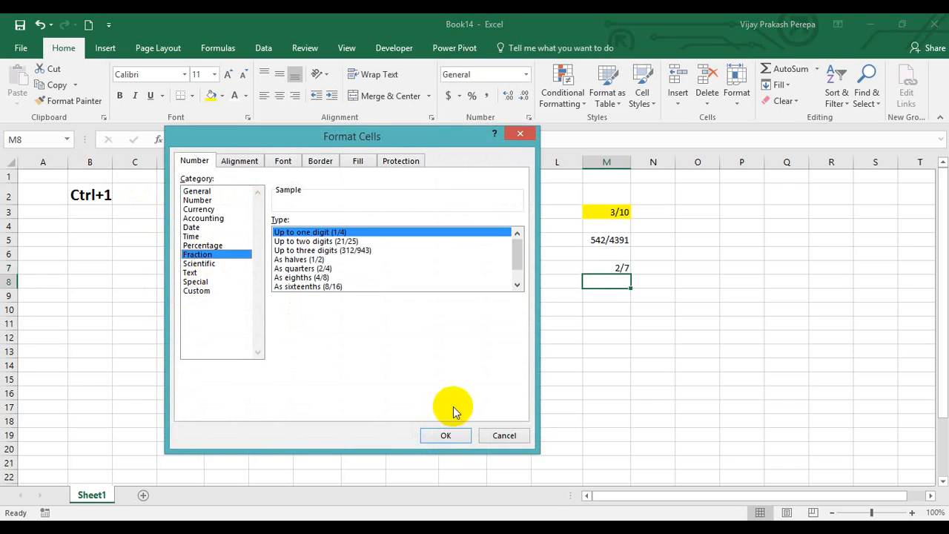
{"action": "left_click", "coordinate": [446, 435]}
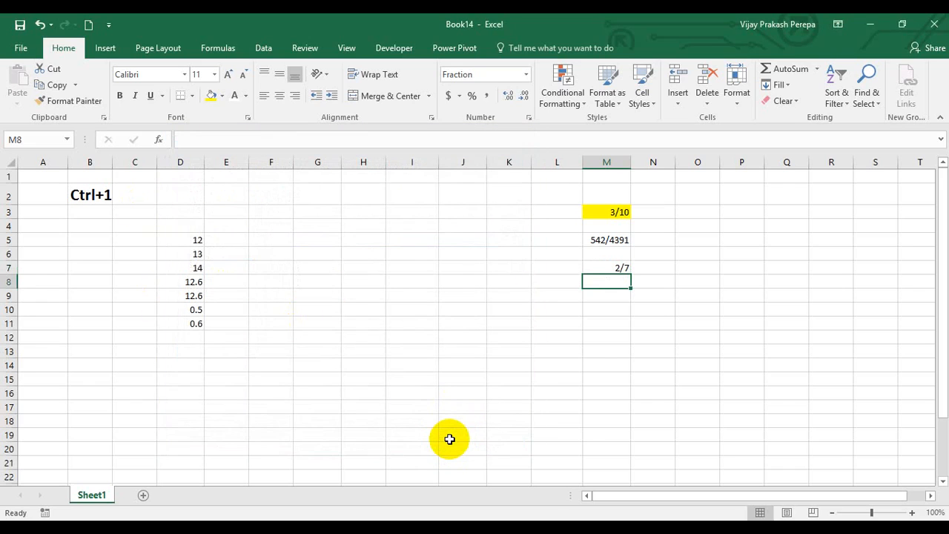
{"action": "type", "text": "0.25"}
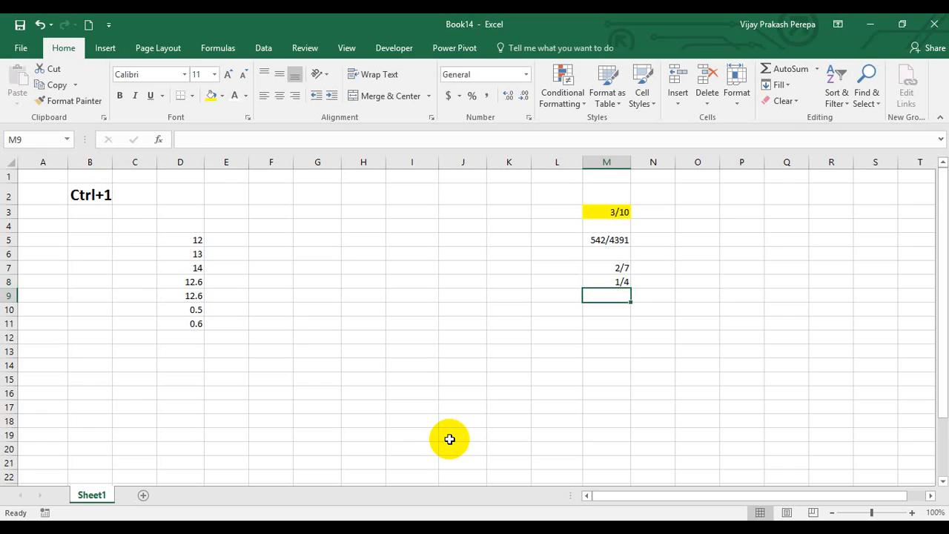
Step: Switch M8 to the As eighths (4/8) fraction type so it displays 2/8
{"action": "key", "text": "ctrl+1"}
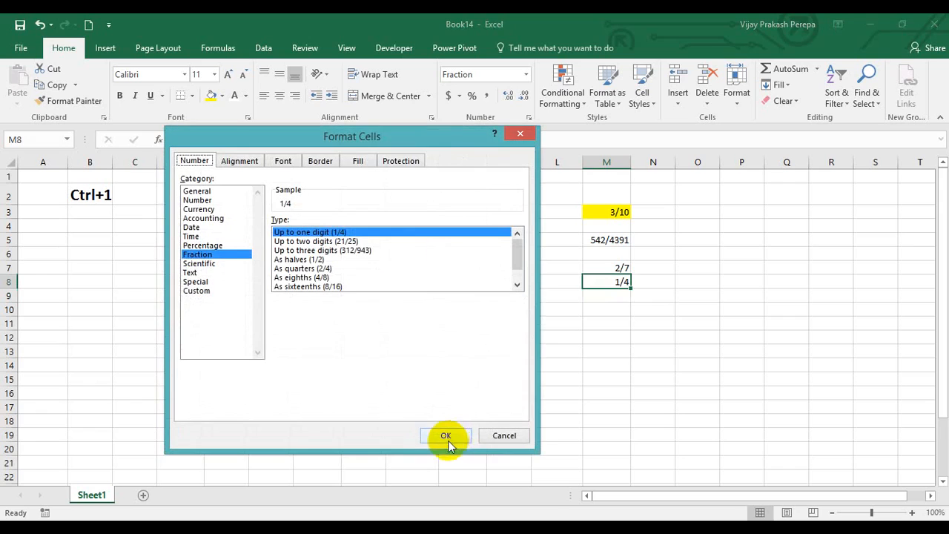
{"action": "mouse_move", "coordinate": [324, 286]}
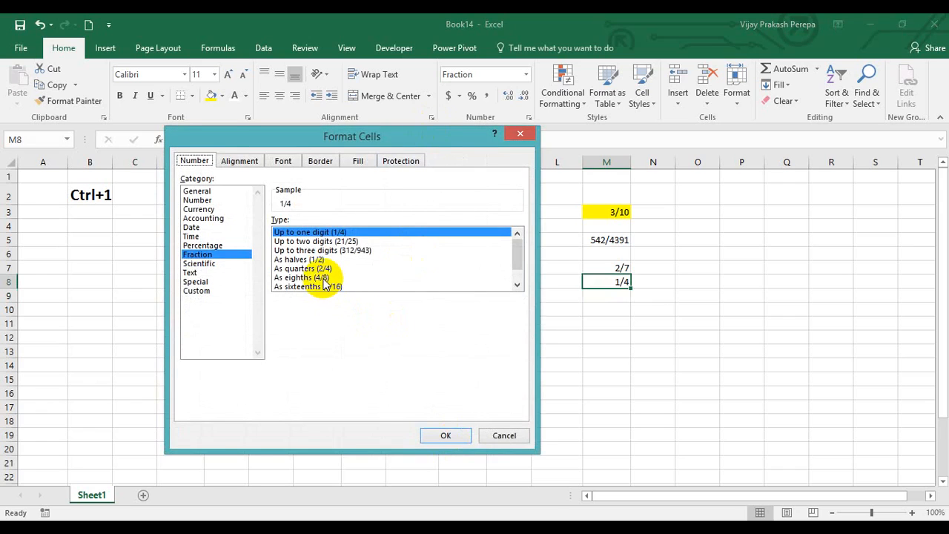
{"action": "left_click", "coordinate": [301, 277]}
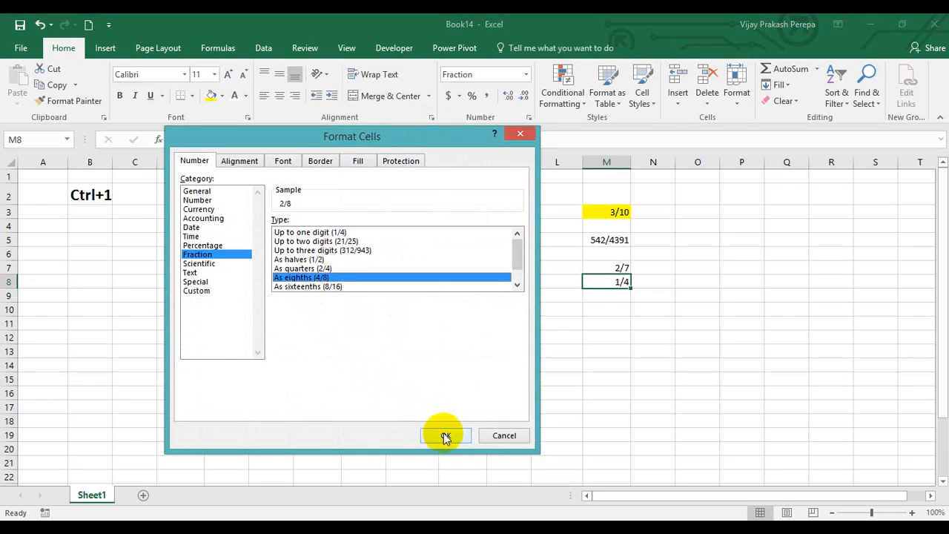
{"action": "left_click", "coordinate": [445, 436]}
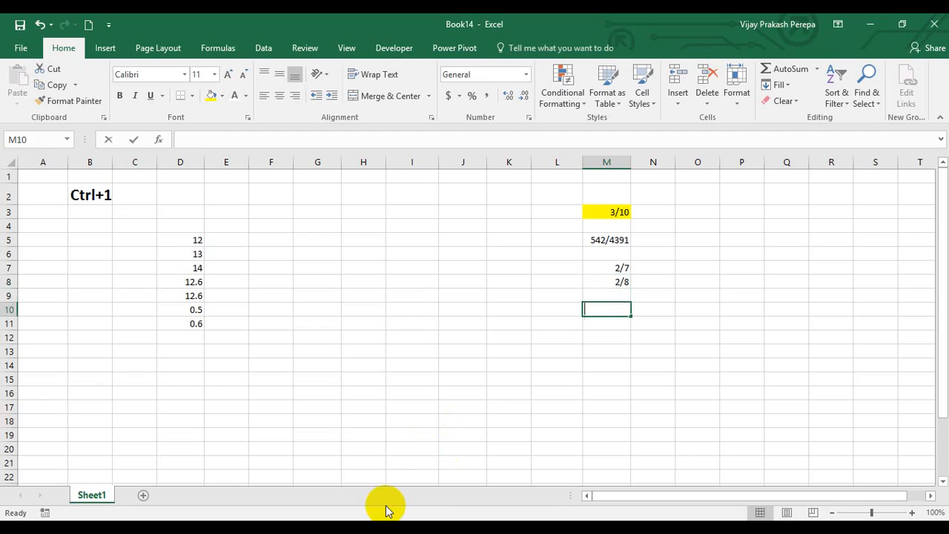
Step: Enter 1 1/2 in M10 and reselect that cell
{"action": "type", "text": "1 1/2"}
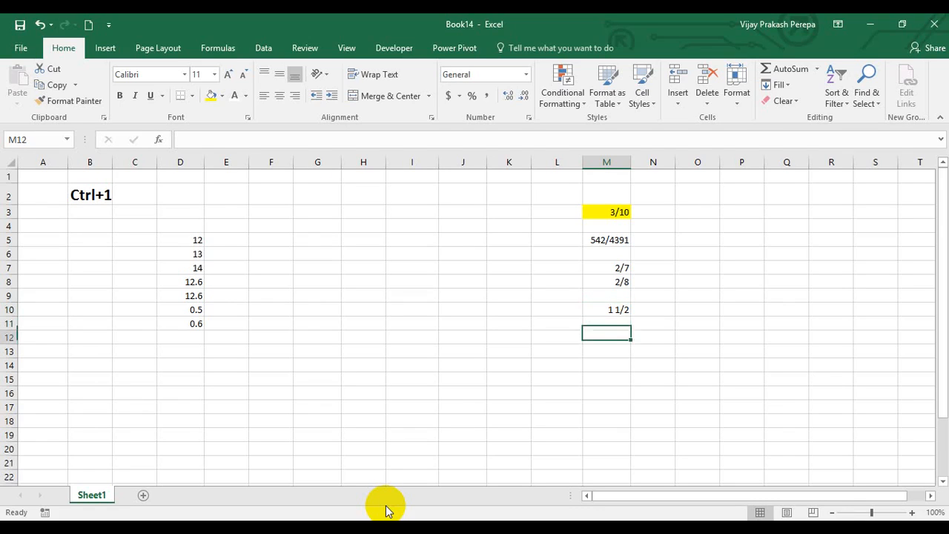
{"action": "left_click", "coordinate": [607, 309]}
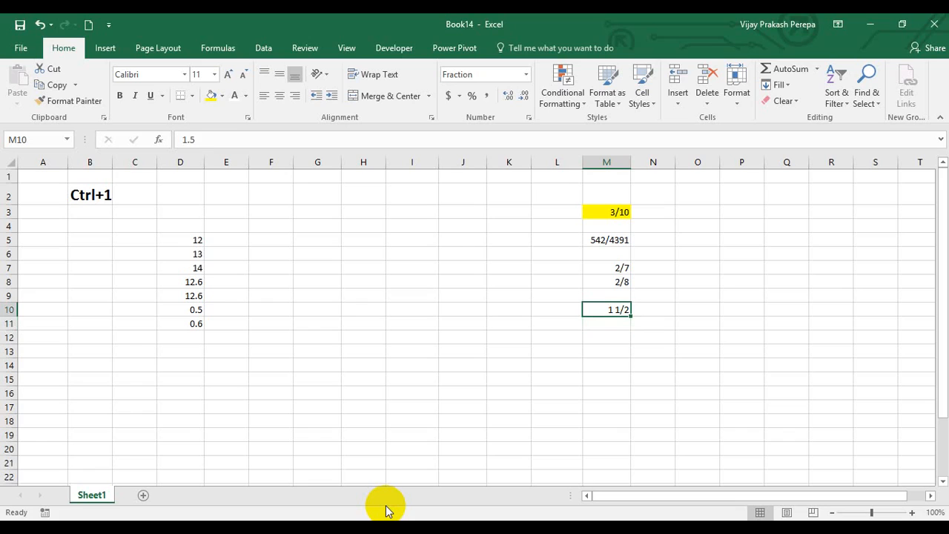
Step: Apply the custom number format ??/15 to M10 so 1.5 reads 23/15
{"action": "key", "text": "ctrl+1"}
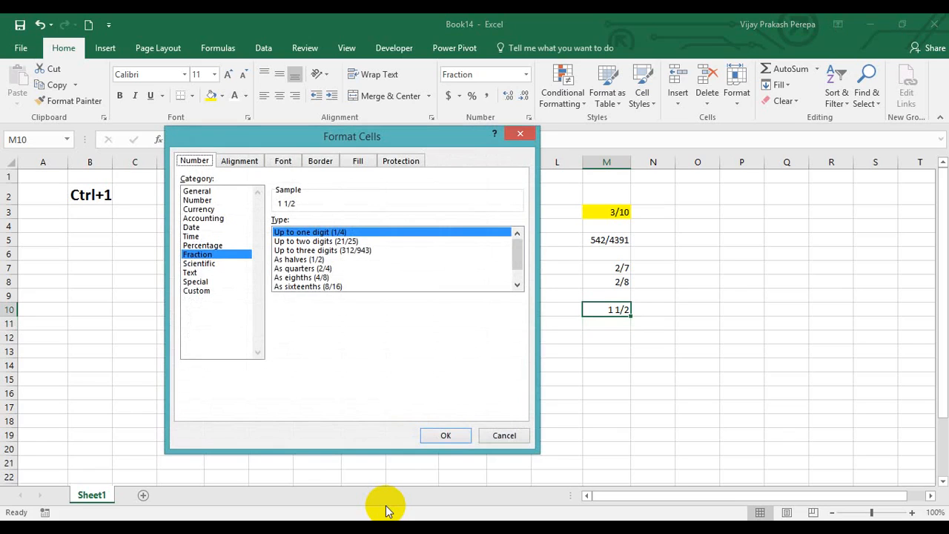
{"action": "left_click", "coordinate": [196, 290]}
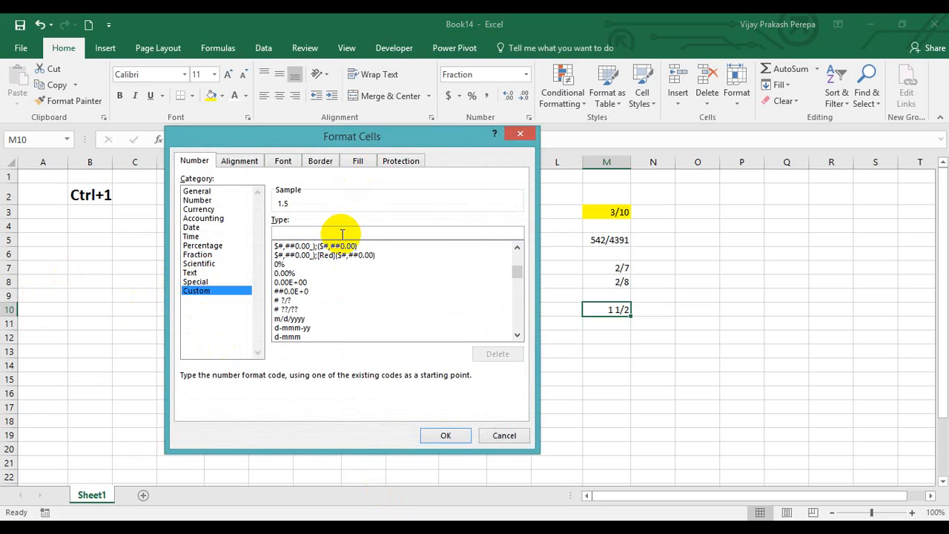
{"action": "left_click", "coordinate": [198, 255]}
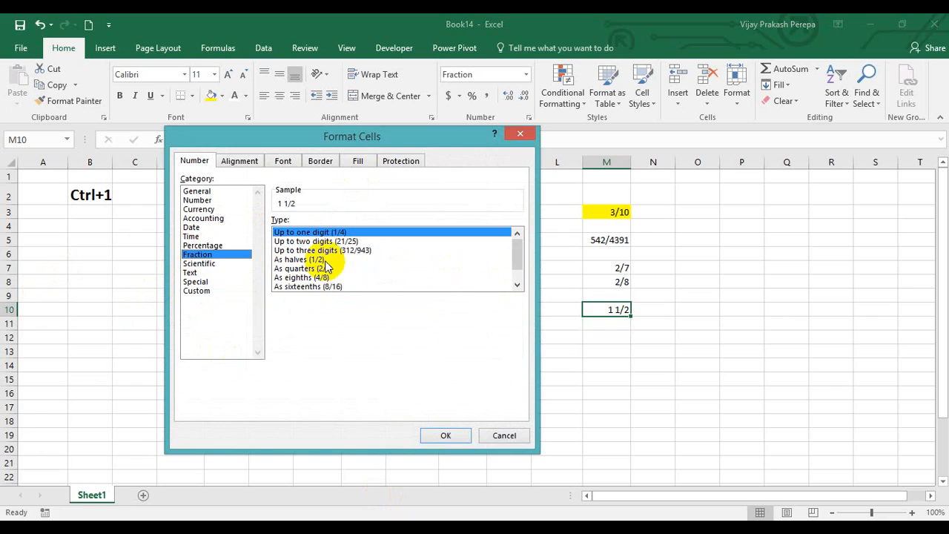
{"action": "mouse_move", "coordinate": [506, 274]}
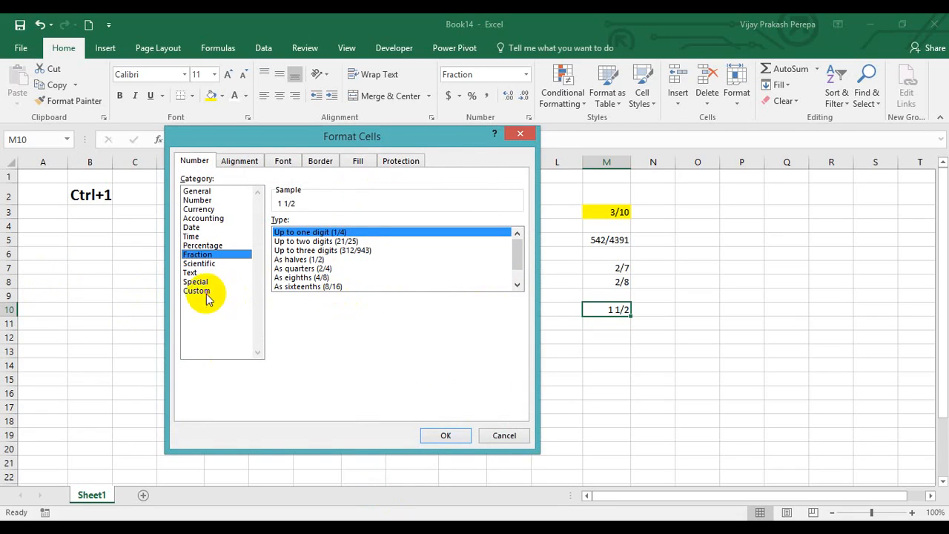
{"action": "left_click", "coordinate": [196, 290]}
{"action": "type", "text": "???"}
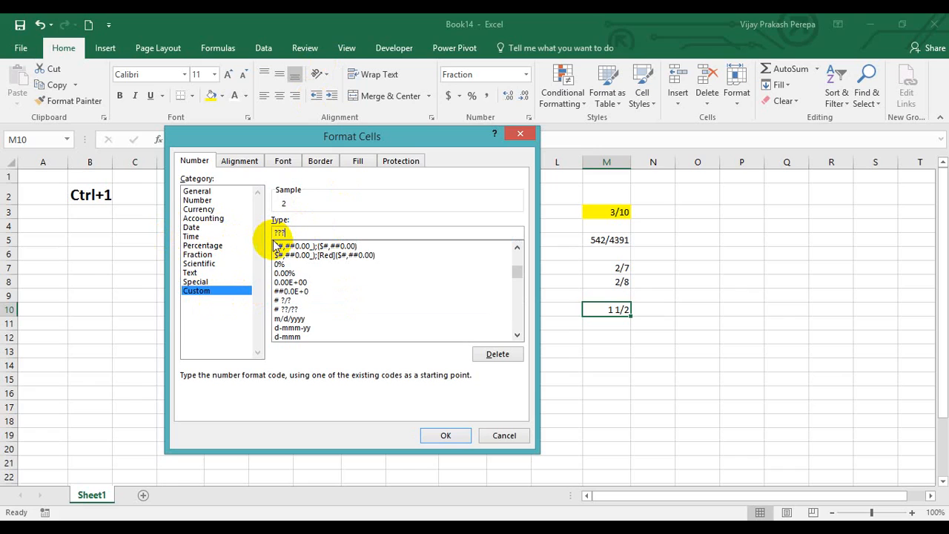
{"action": "type", "text": "/15"}
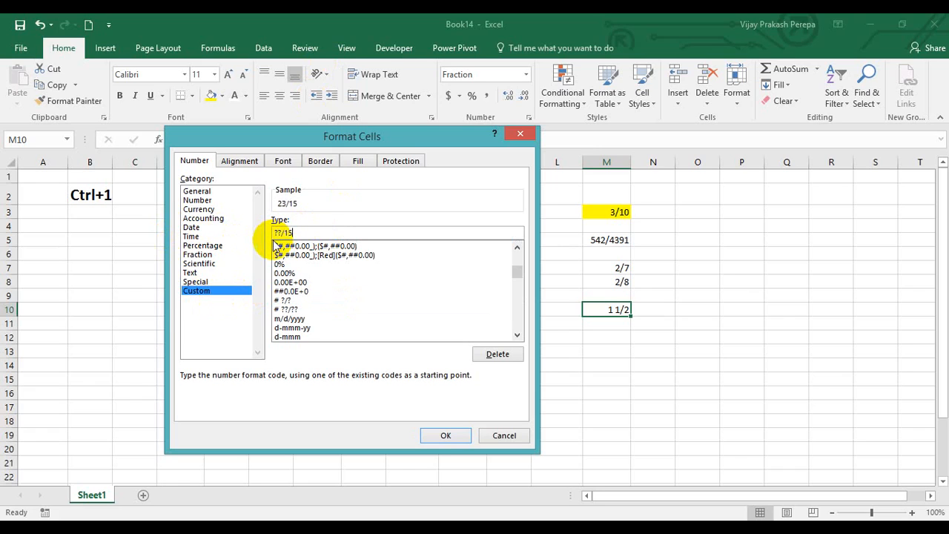
{"action": "left_click", "coordinate": [445, 435]}
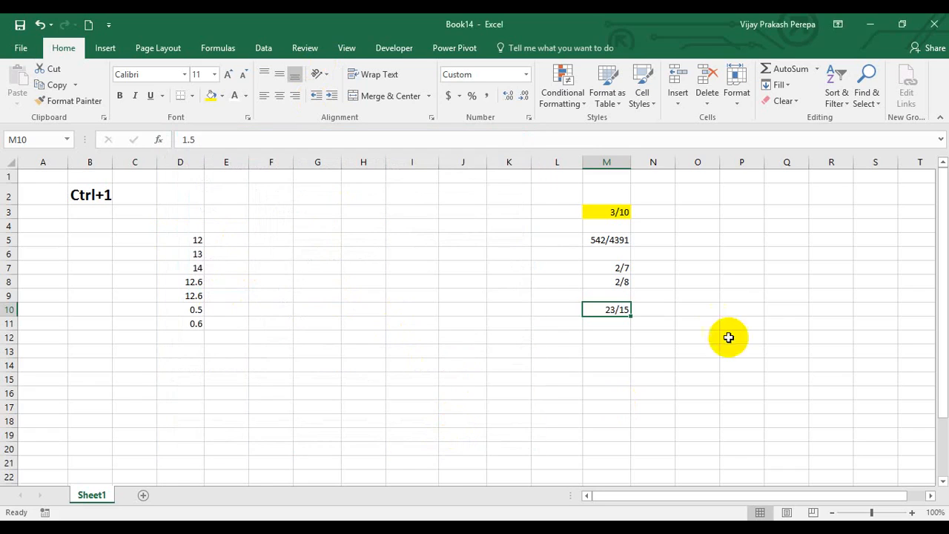
{"action": "mouse_move", "coordinate": [696, 322]}
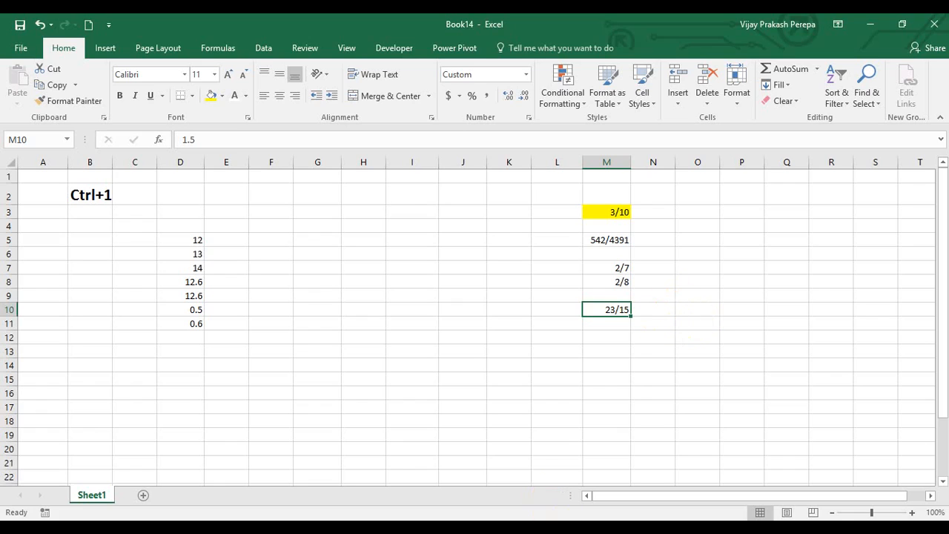
Step: Pre-format empty M11 with the up-to-three-digits fraction type
{"action": "left_click", "coordinate": [605, 323]}
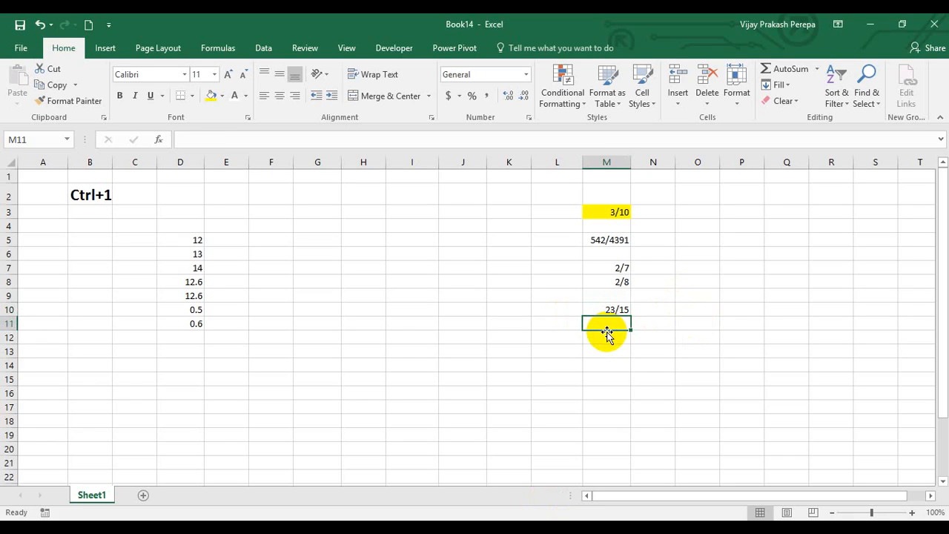
{"action": "key", "text": "ctrl+1"}
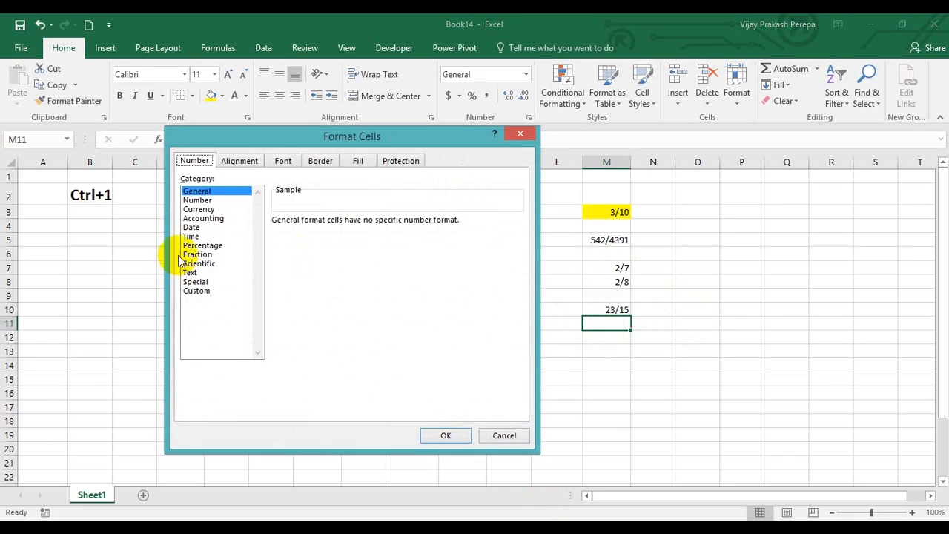
{"action": "left_click", "coordinate": [197, 254]}
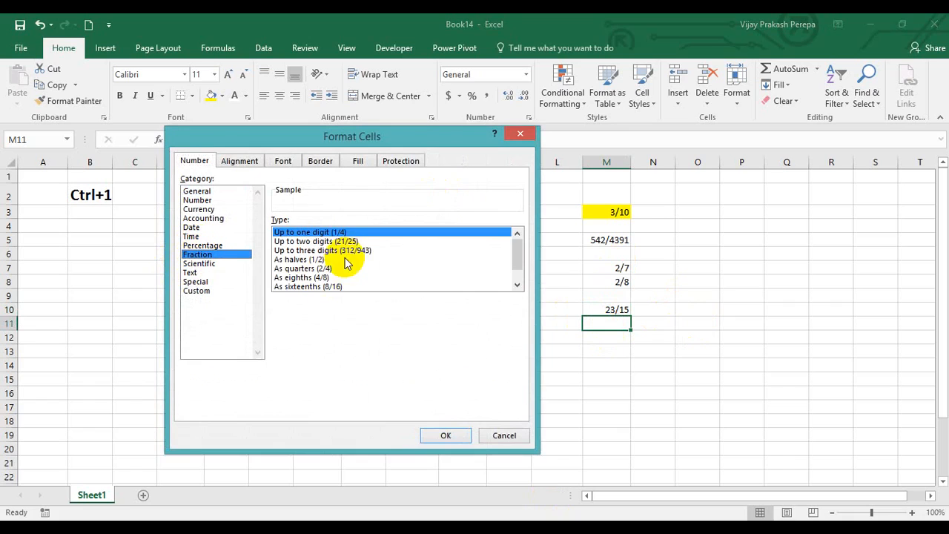
{"action": "left_click", "coordinate": [323, 250]}
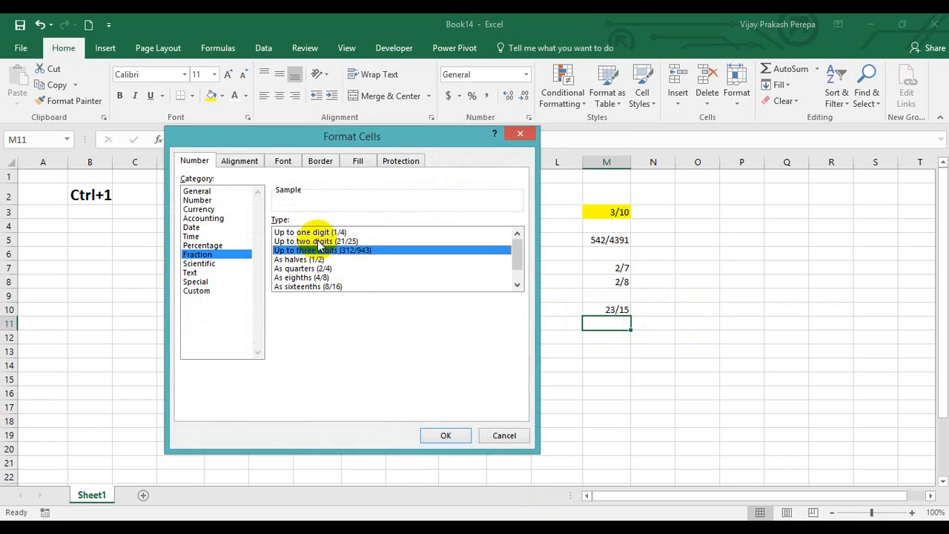
{"action": "mouse_move", "coordinate": [444, 435]}
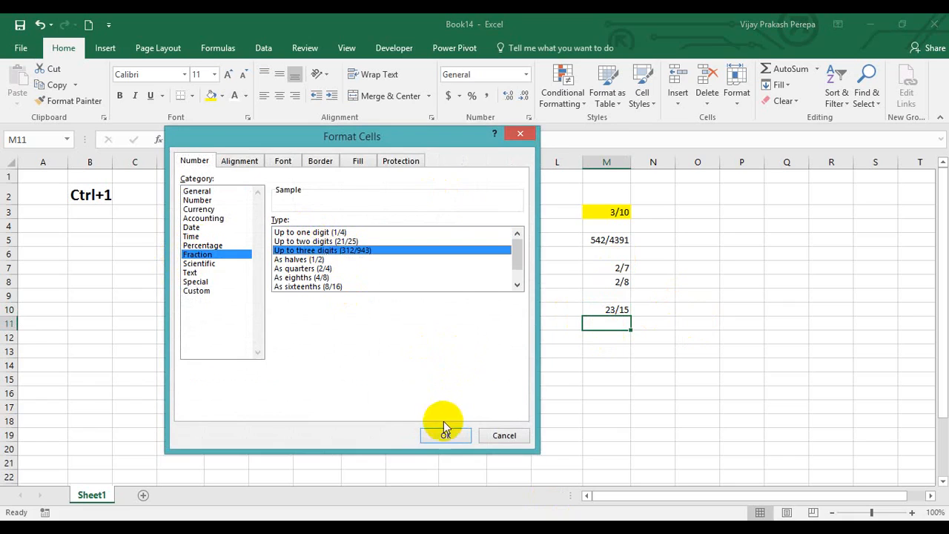
{"action": "left_click", "coordinate": [445, 435]}
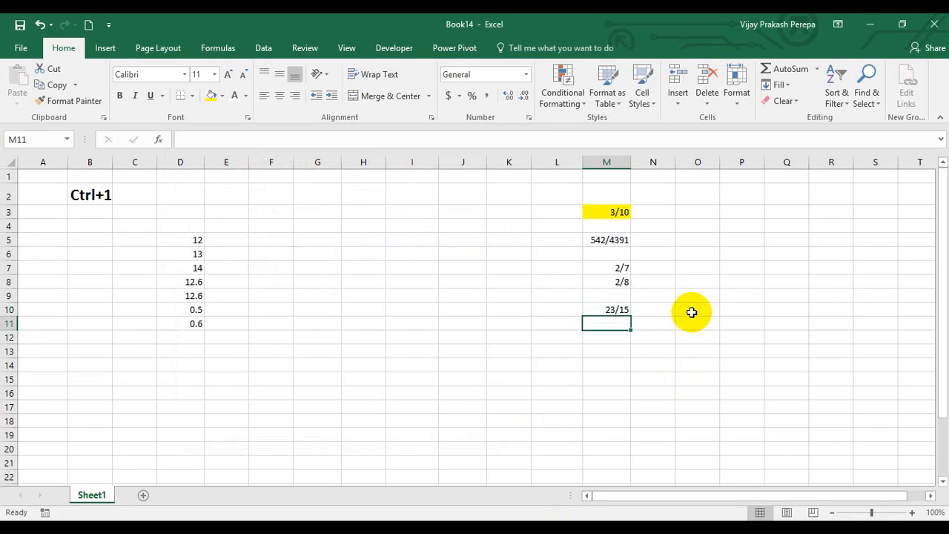
Step: Enter 0.3567589 in M11 and reformat it as a one-digit fraction, showing 1/3
{"action": "type", "text": "."}
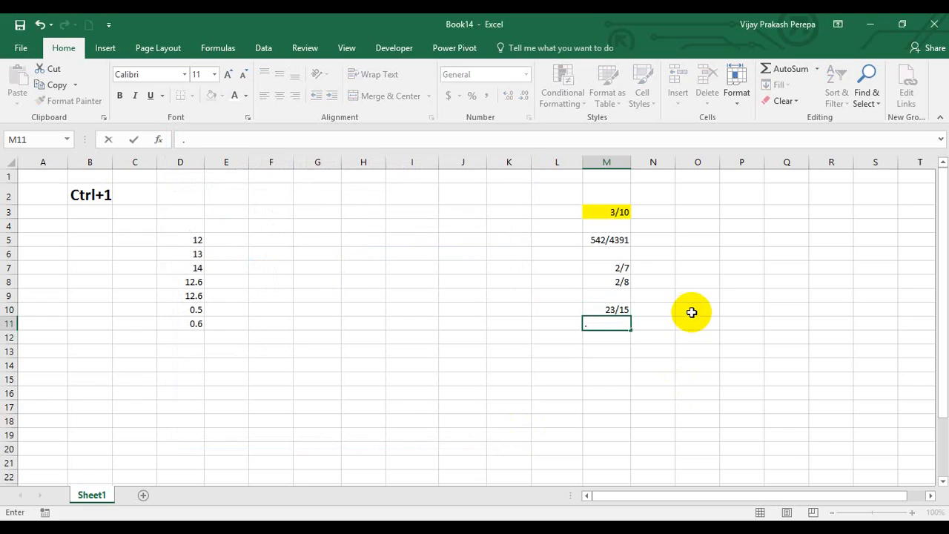
{"action": "type", "text": "35675"}
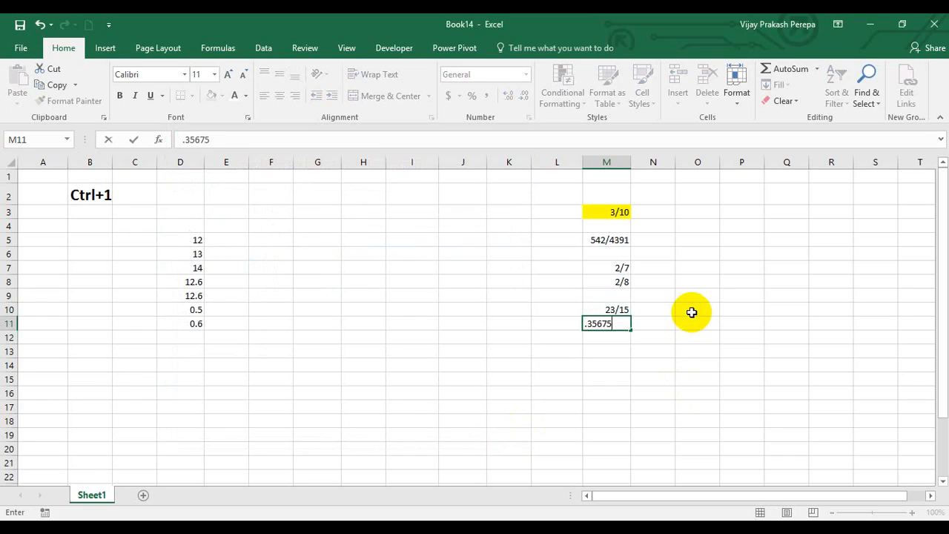
{"action": "key", "text": "Return"}
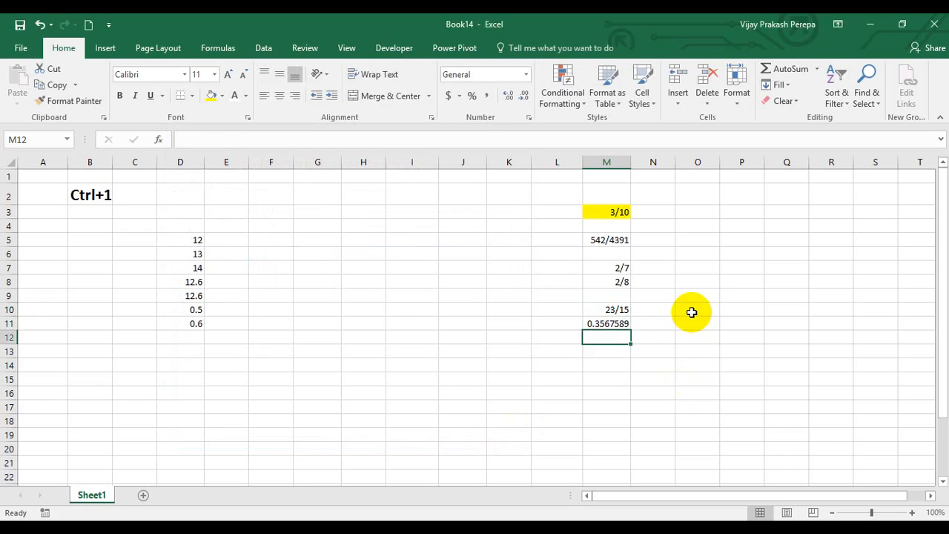
{"action": "key", "text": "ctrl+1"}
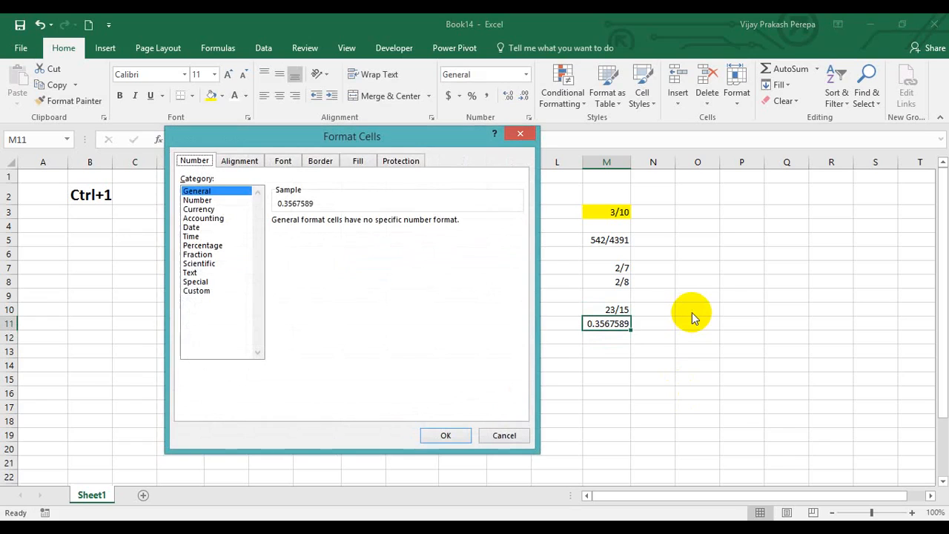
{"action": "left_click", "coordinate": [197, 255]}
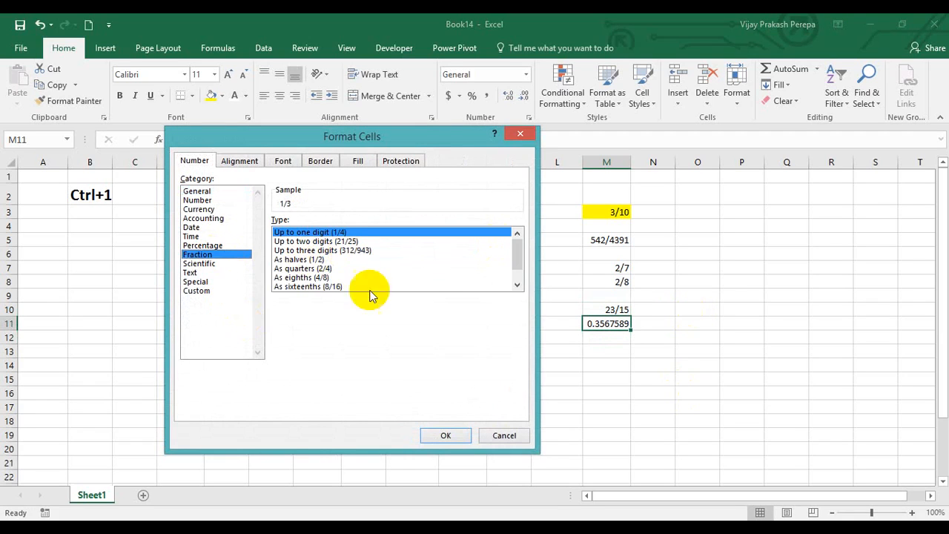
{"action": "mouse_move", "coordinate": [445, 435]}
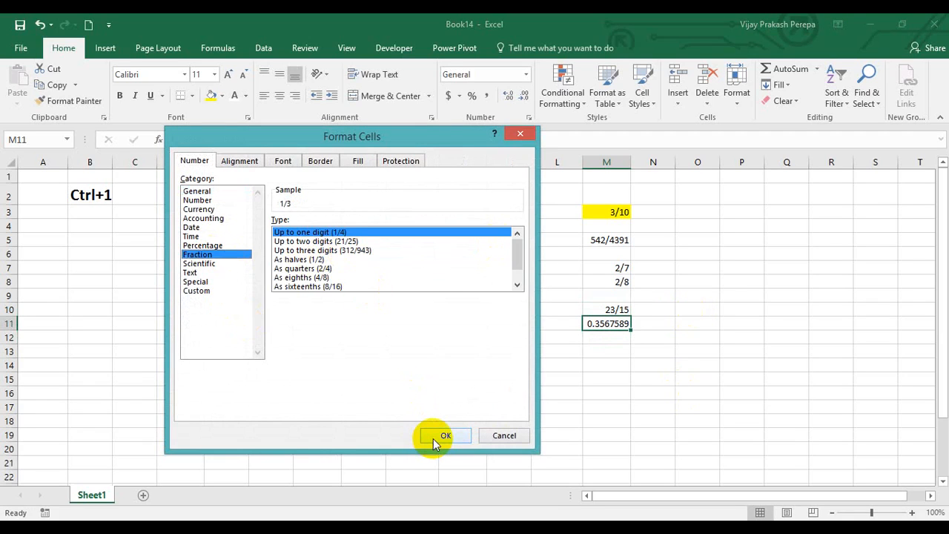
{"action": "left_click", "coordinate": [445, 435]}
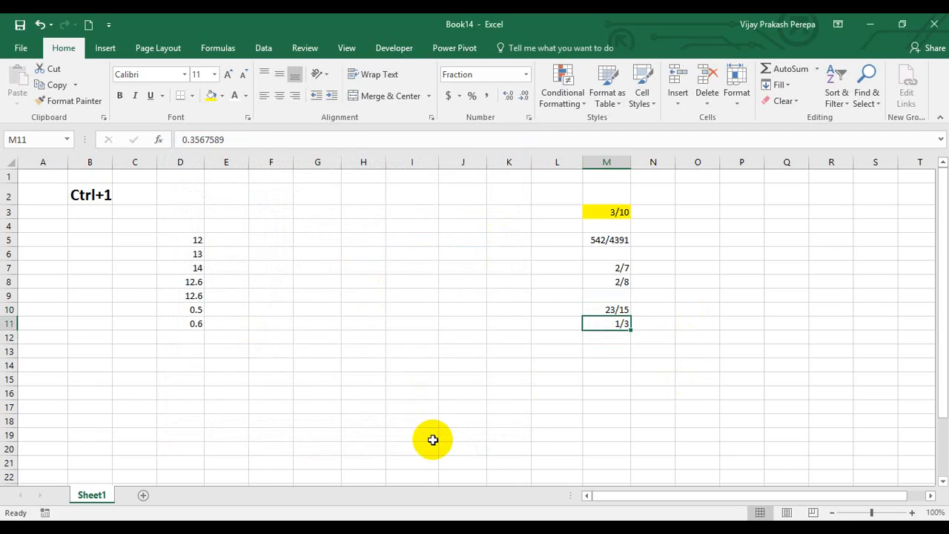
{"action": "mouse_move", "coordinate": [196, 364]}
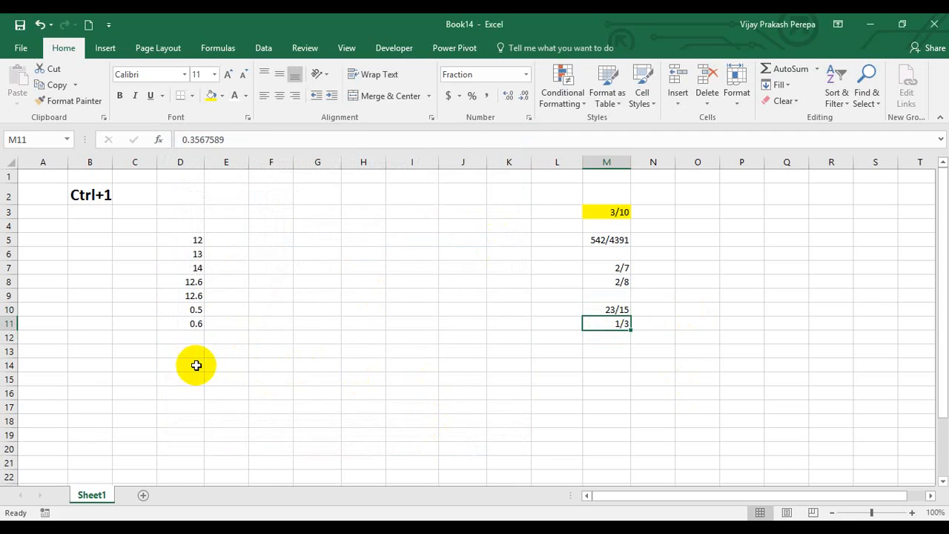
Step: Give M11 the custom ????/???? format (1792/5023), then preview it as Scientific
{"action": "key", "text": "ctrl+1"}
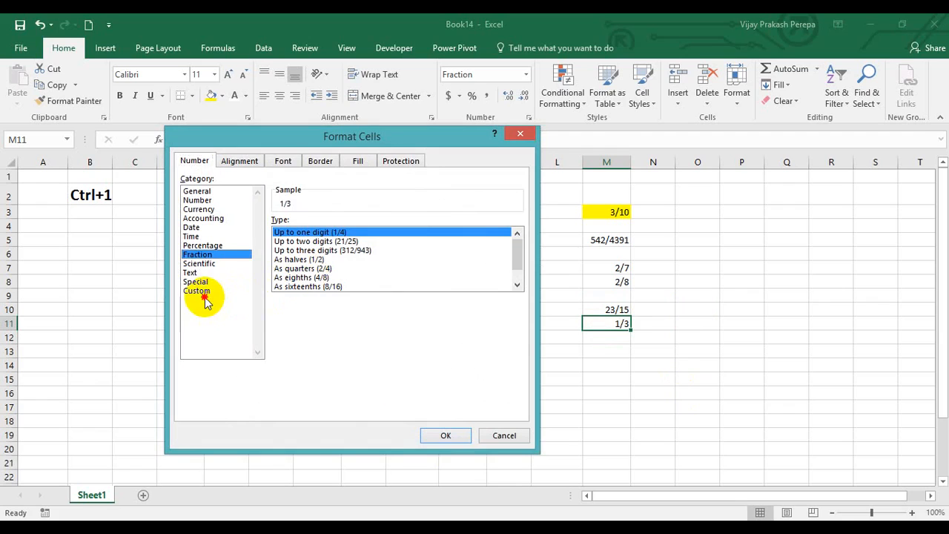
{"action": "left_click", "coordinate": [197, 289]}
{"action": "type", "text": "????/???"}
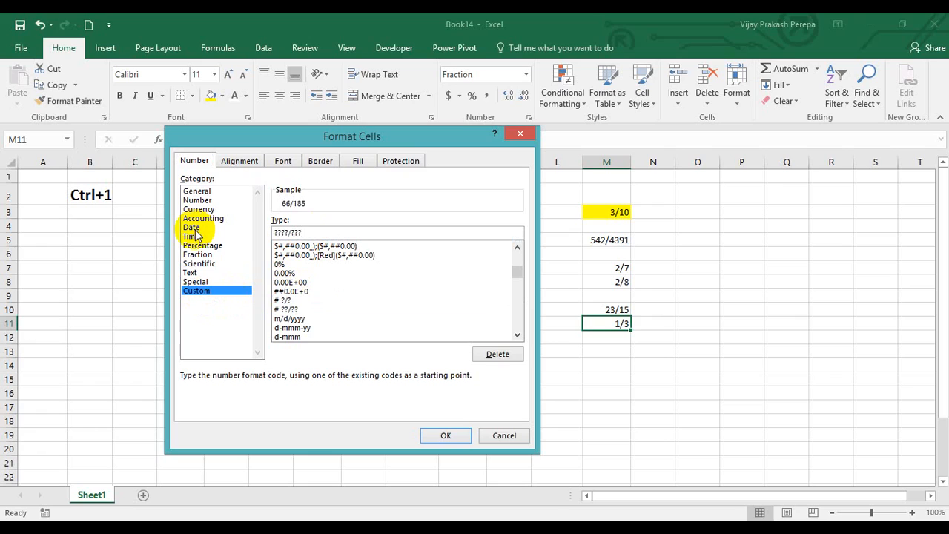
{"action": "left_click", "coordinate": [446, 435]}
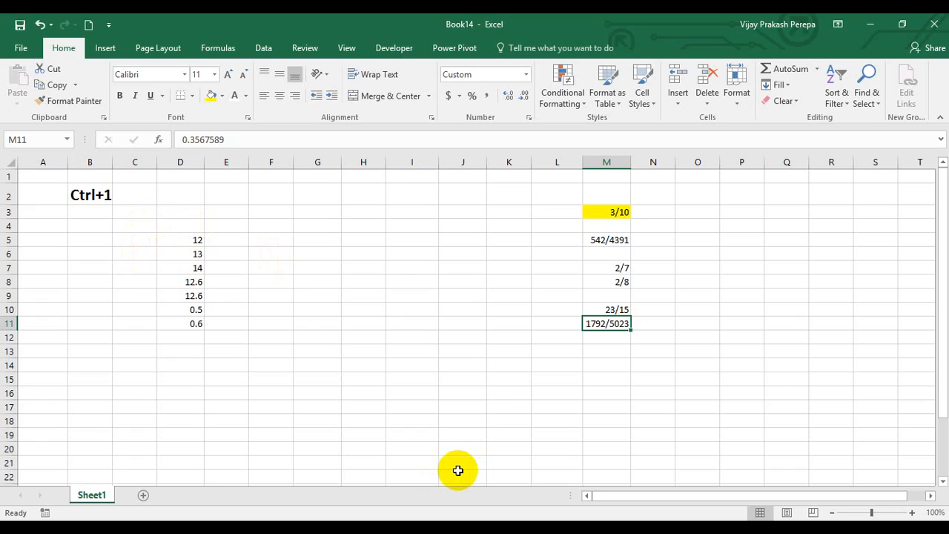
{"action": "key", "text": "ctrl+1"}
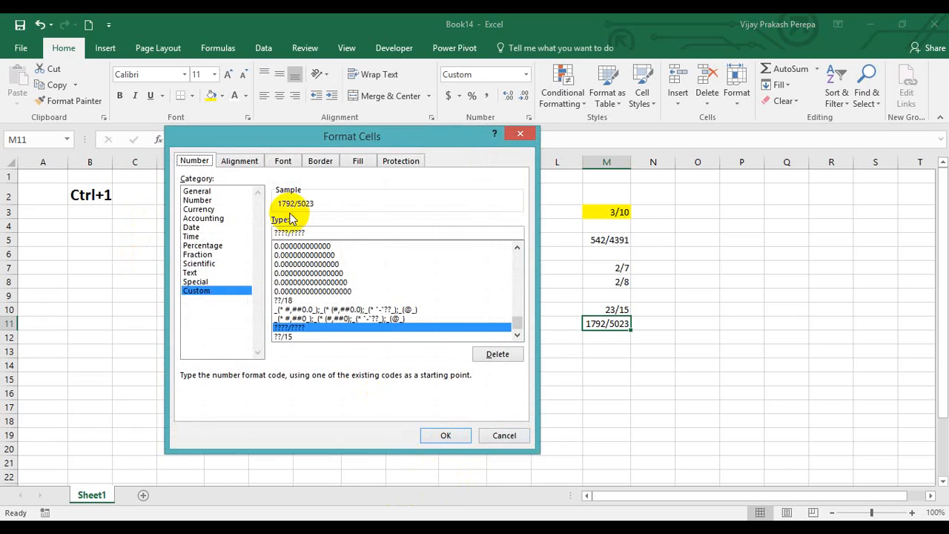
{"action": "left_click", "coordinate": [199, 264]}
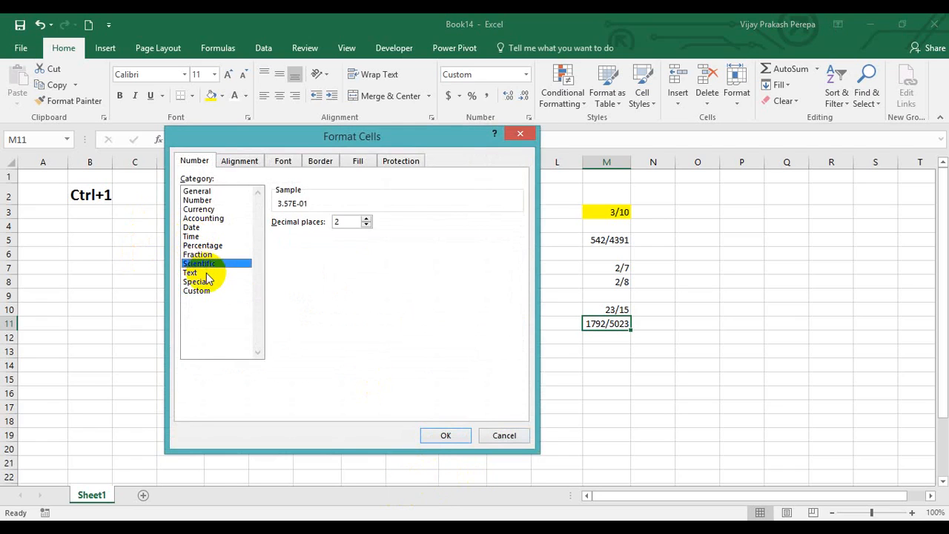